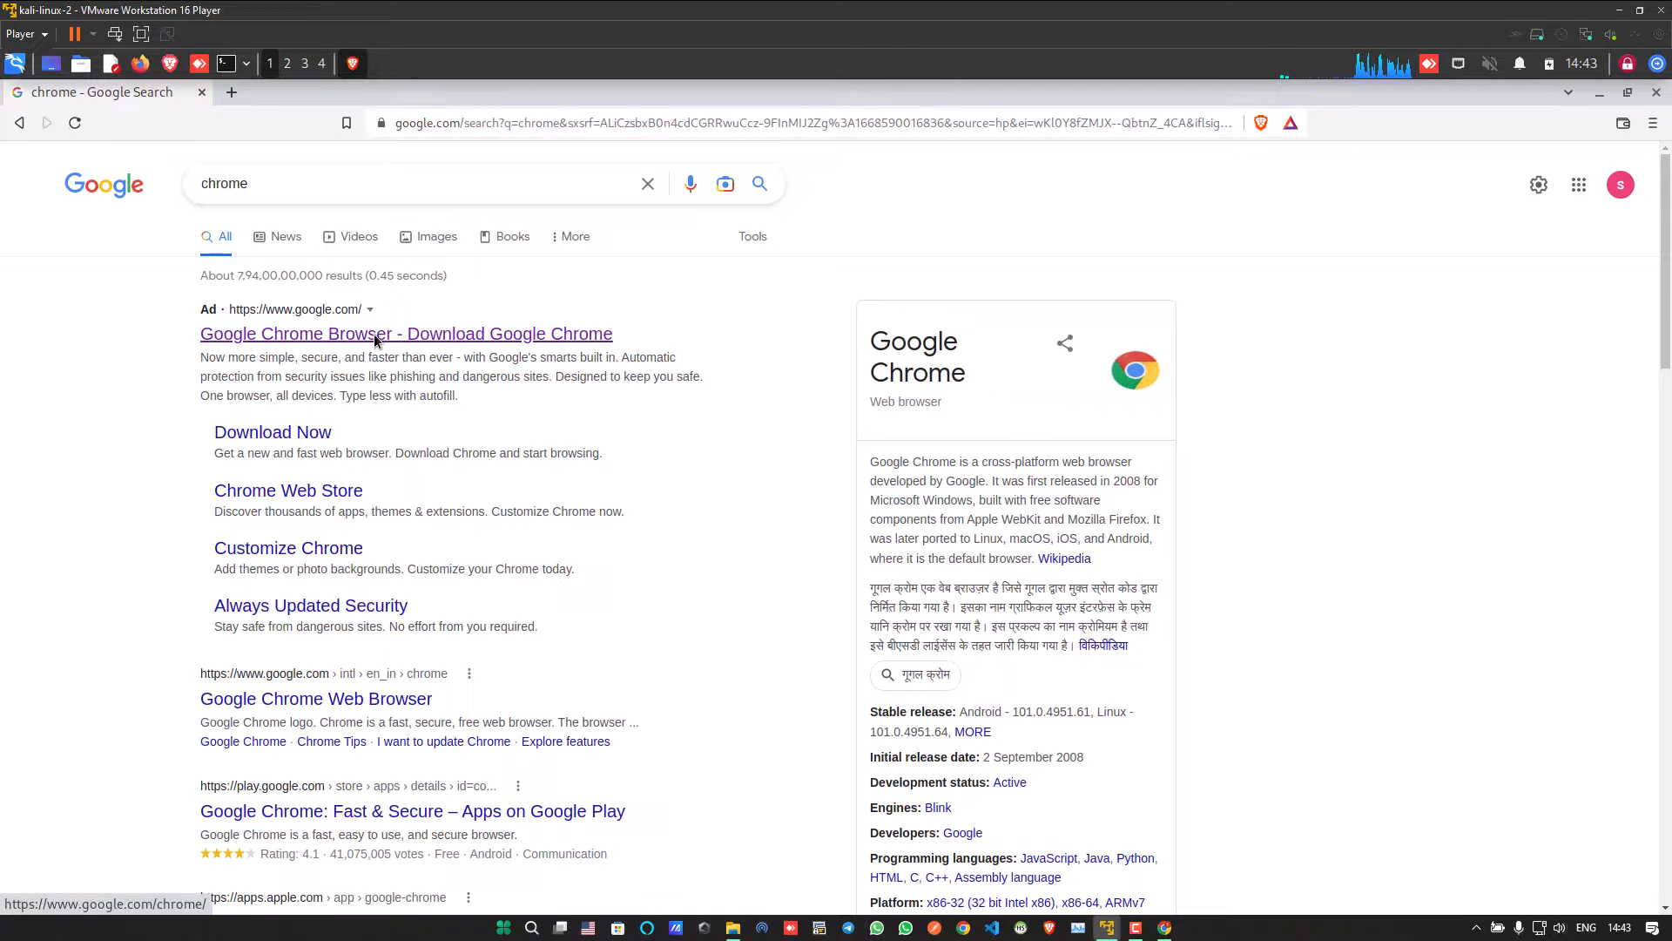
Follow the 'Google Chrome Browser - Download Google Chrome' result to Google's Chrome download page.
{"action": "left_click", "coordinate": [406, 335]}
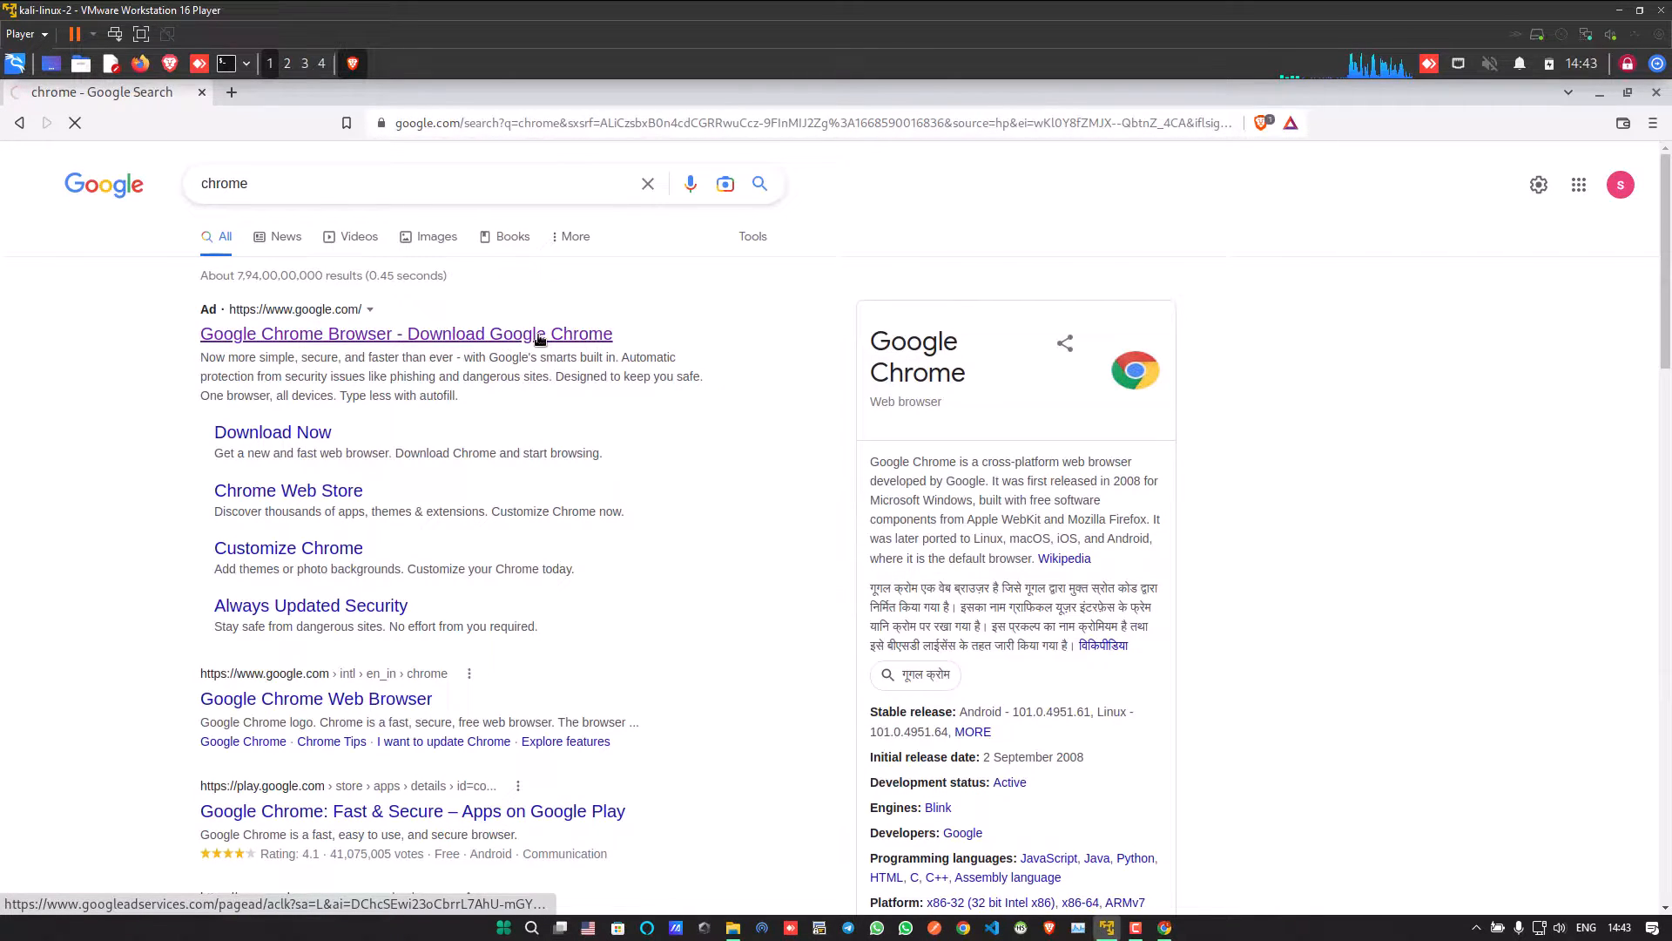
{"action": "left_click", "coordinate": [406, 332]}
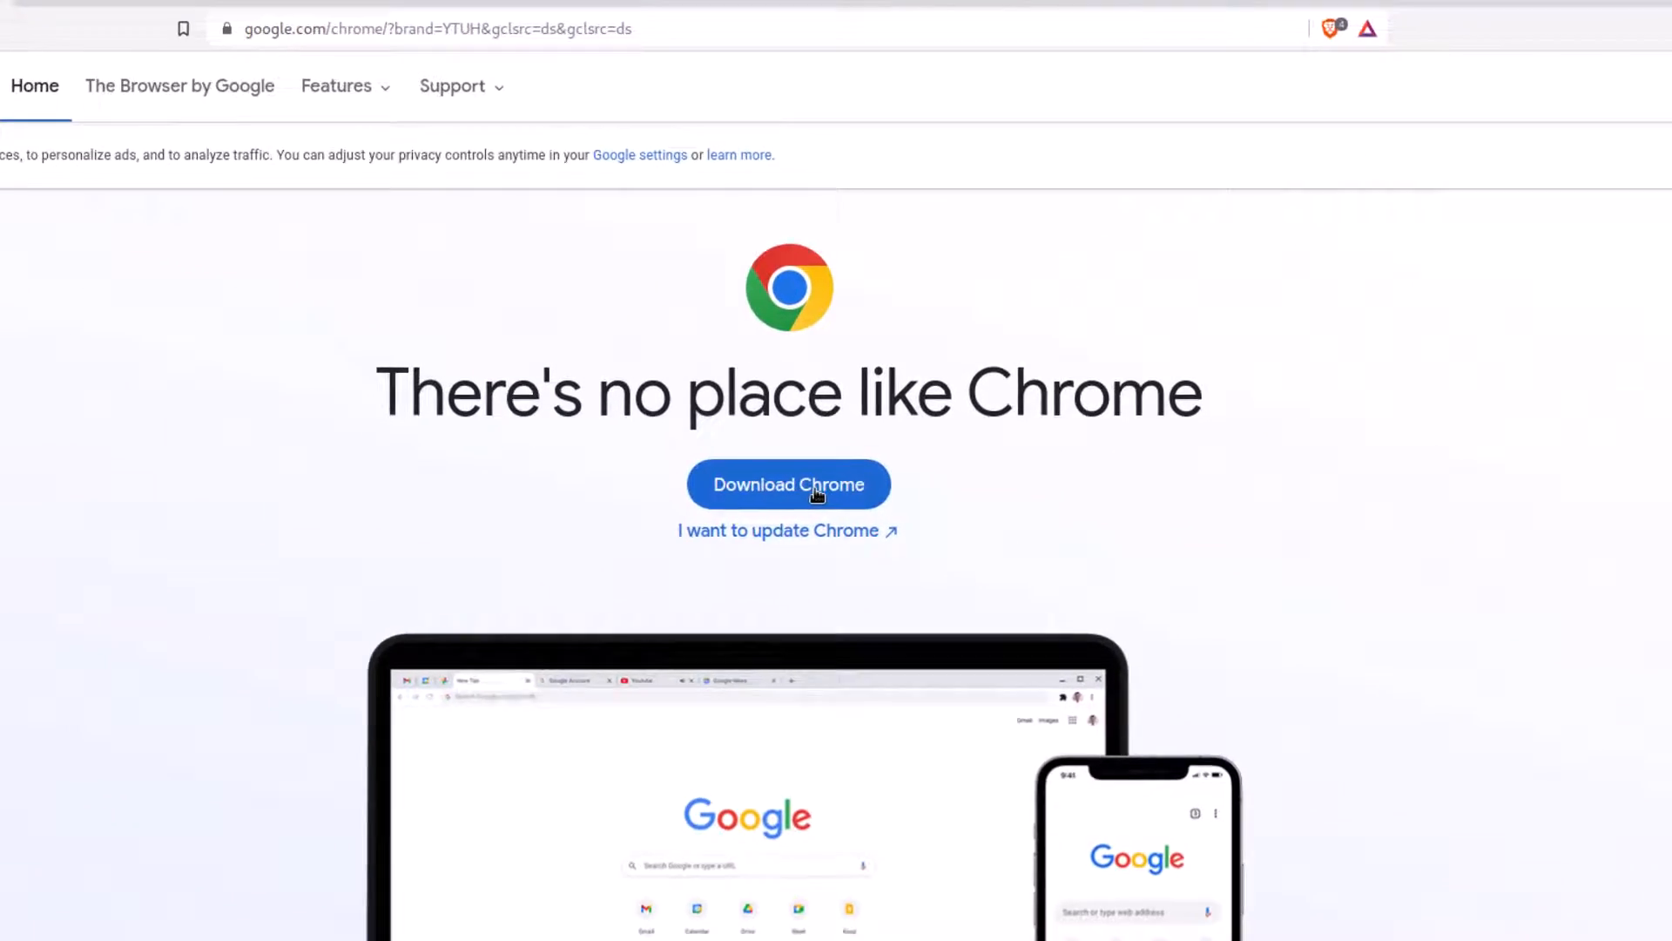
Choose the 64-bit .deb (Debian/Ubuntu) package and accept the terms to start the Chrome download.
{"action": "left_click", "coordinate": [787, 485]}
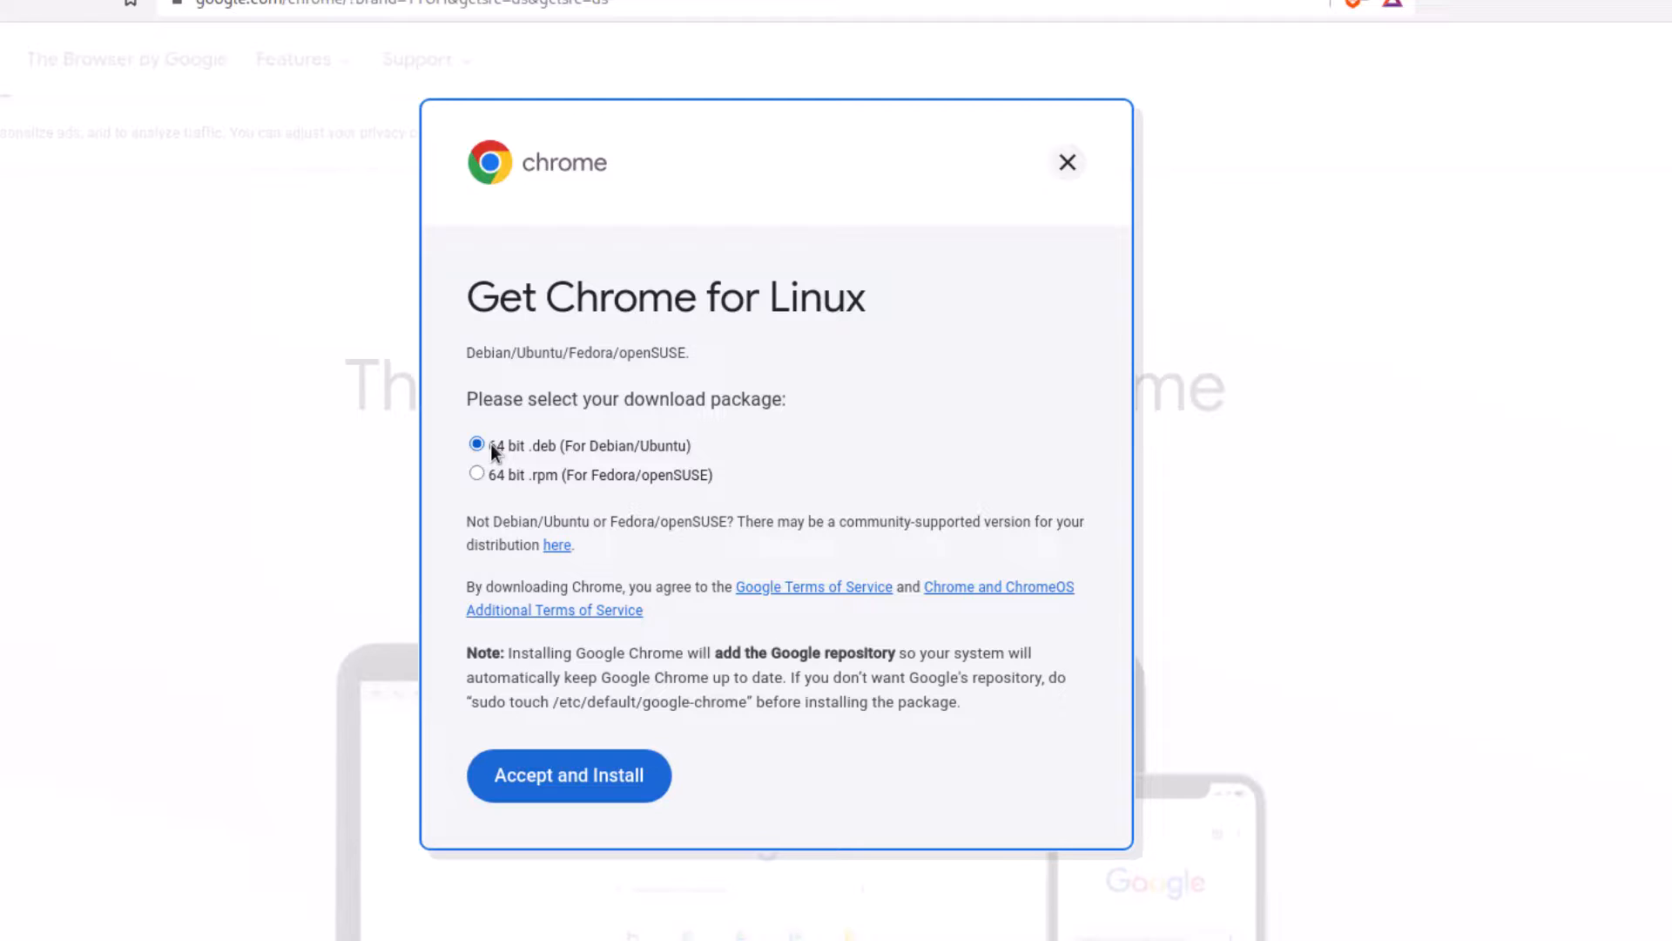
{"action": "left_click_drag", "start_coordinate": [509, 444], "coordinate": [629, 444]}
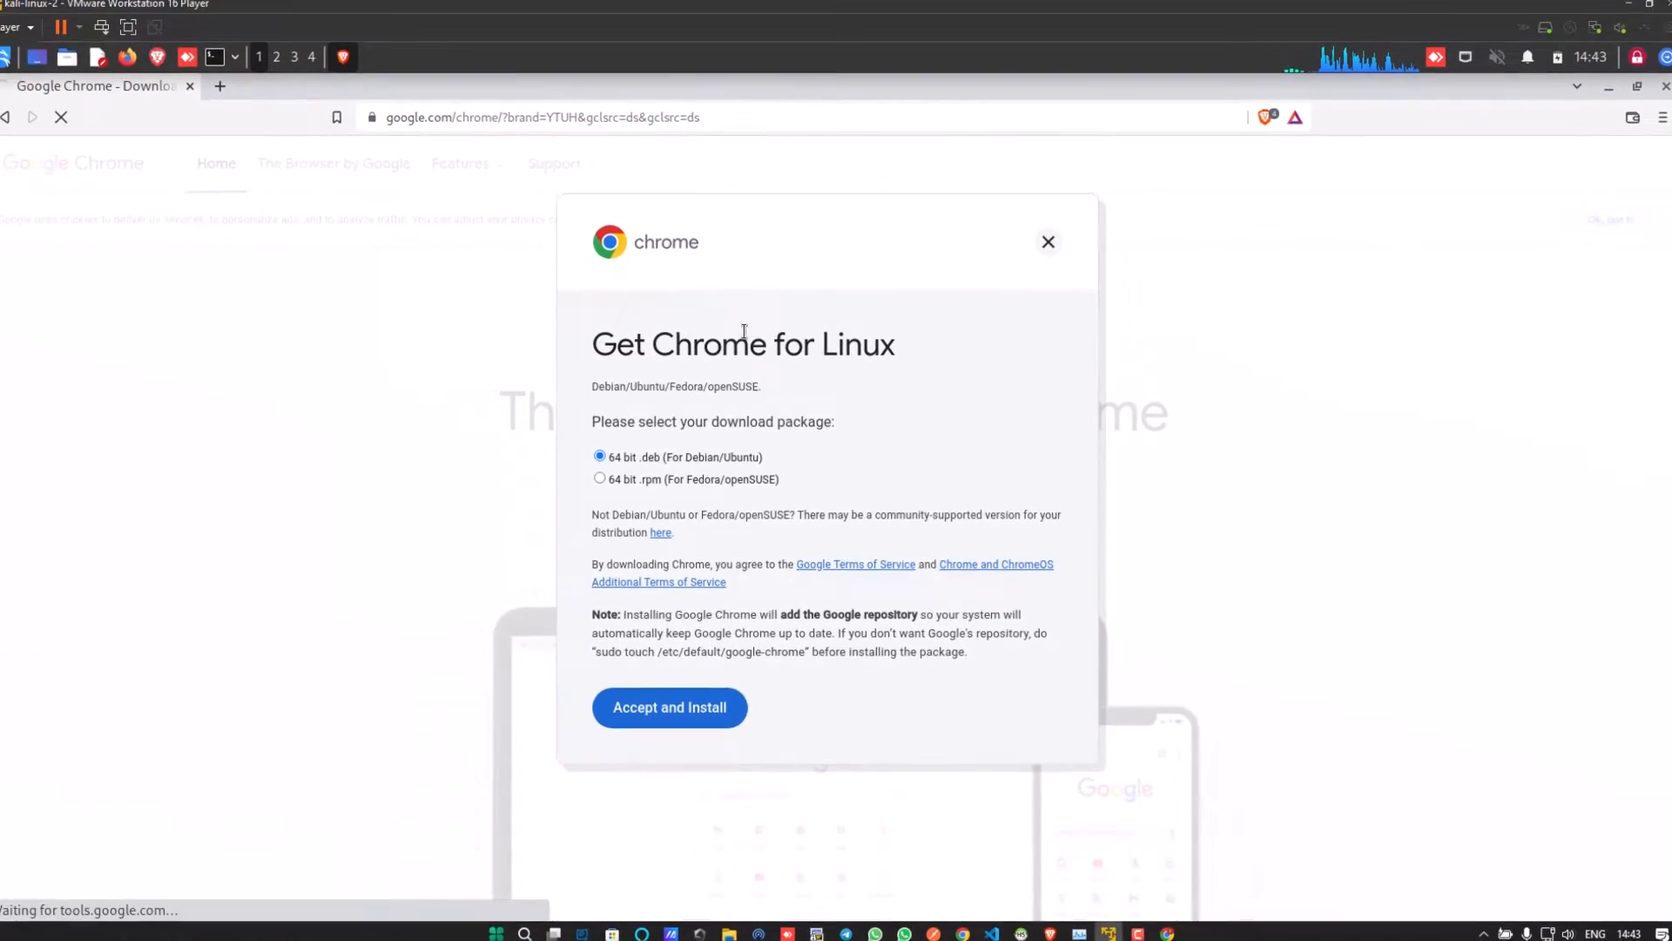
{"action": "left_click", "coordinate": [668, 708]}
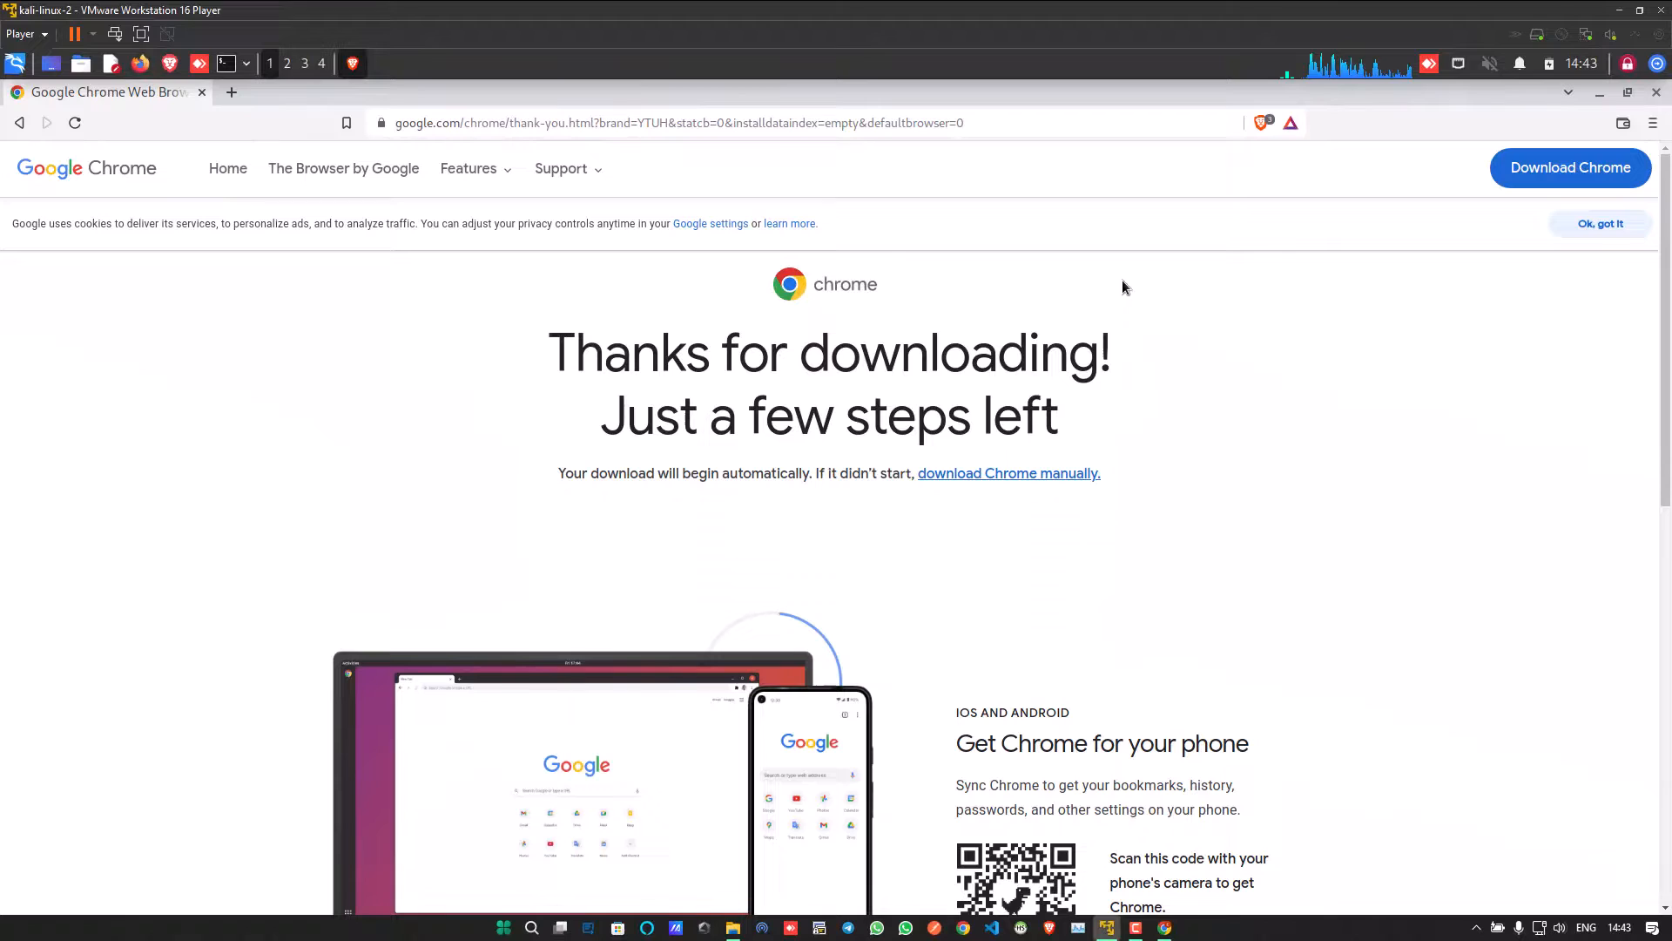
{"action": "mouse_move", "coordinate": [1007, 472]}
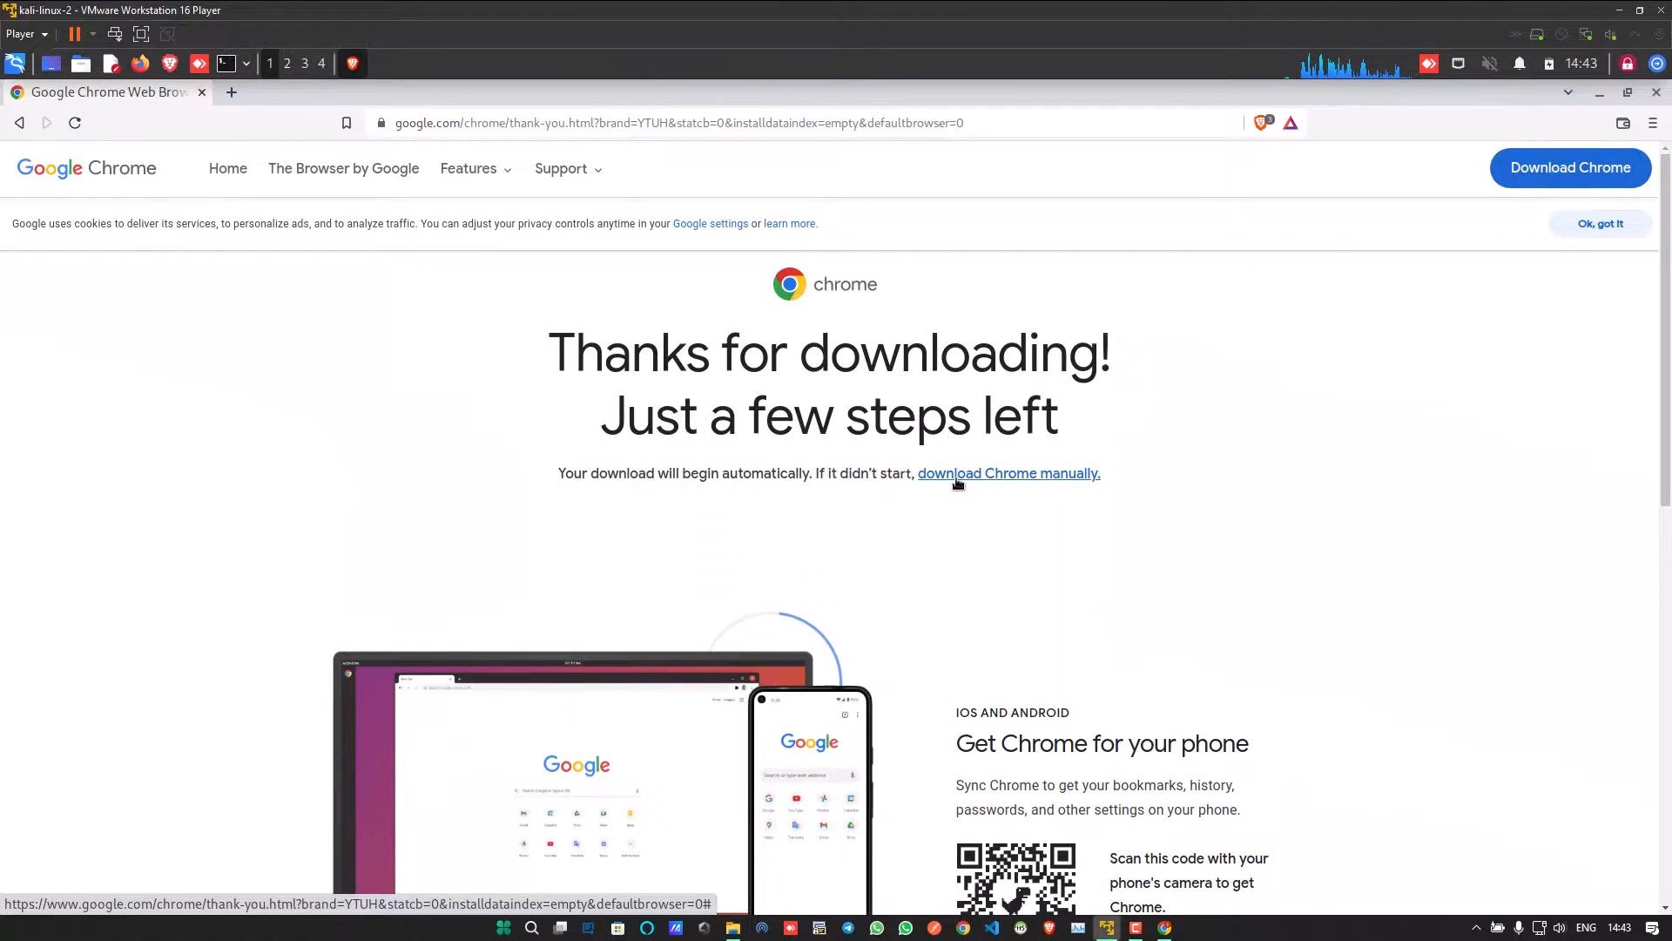
Download Chrome manually and save google-chrome-stable_current_amd64.deb into the Downloads folder.
{"action": "left_click", "coordinate": [1007, 472]}
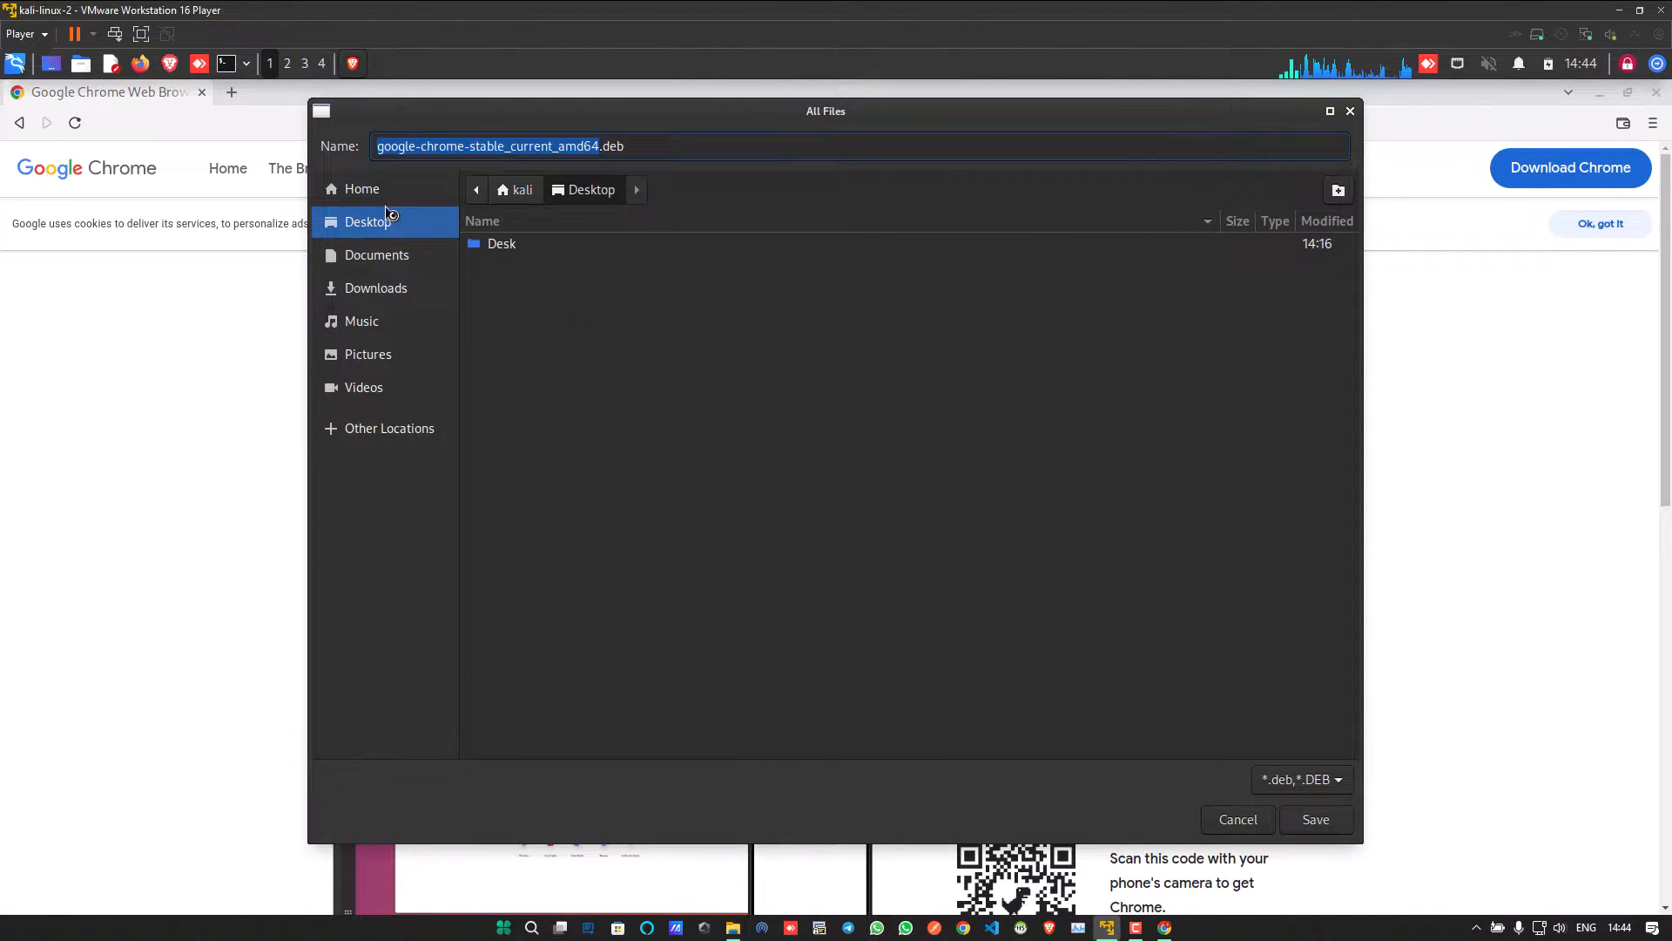
{"action": "left_click", "coordinate": [377, 287]}
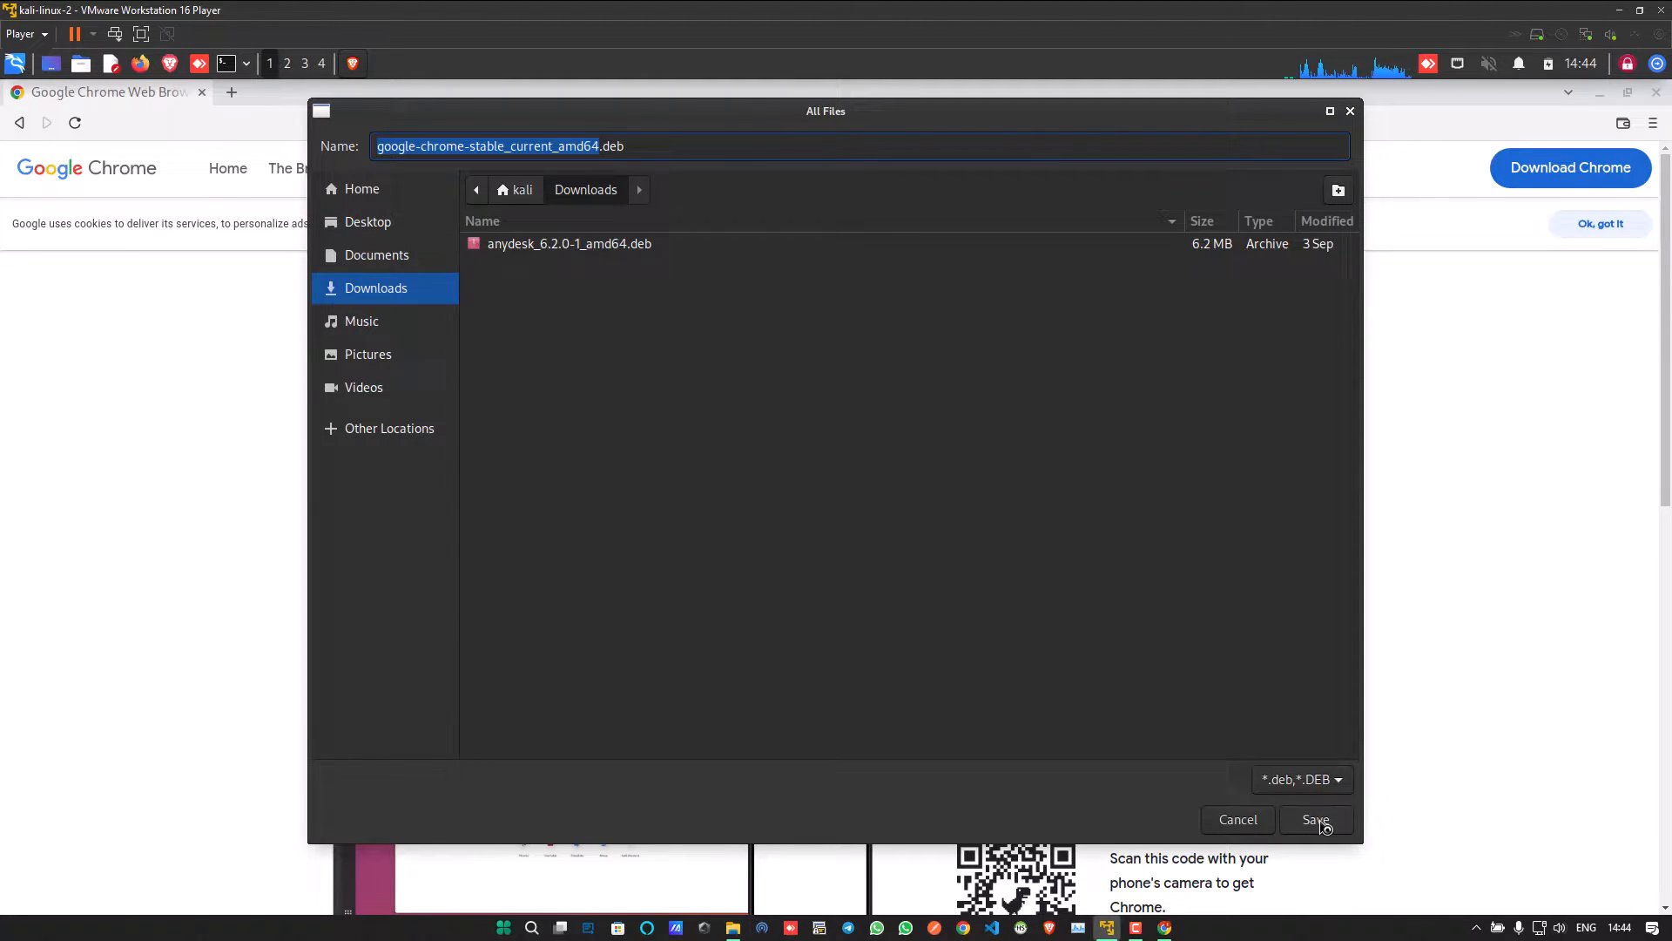
{"action": "left_click", "coordinate": [1315, 819]}
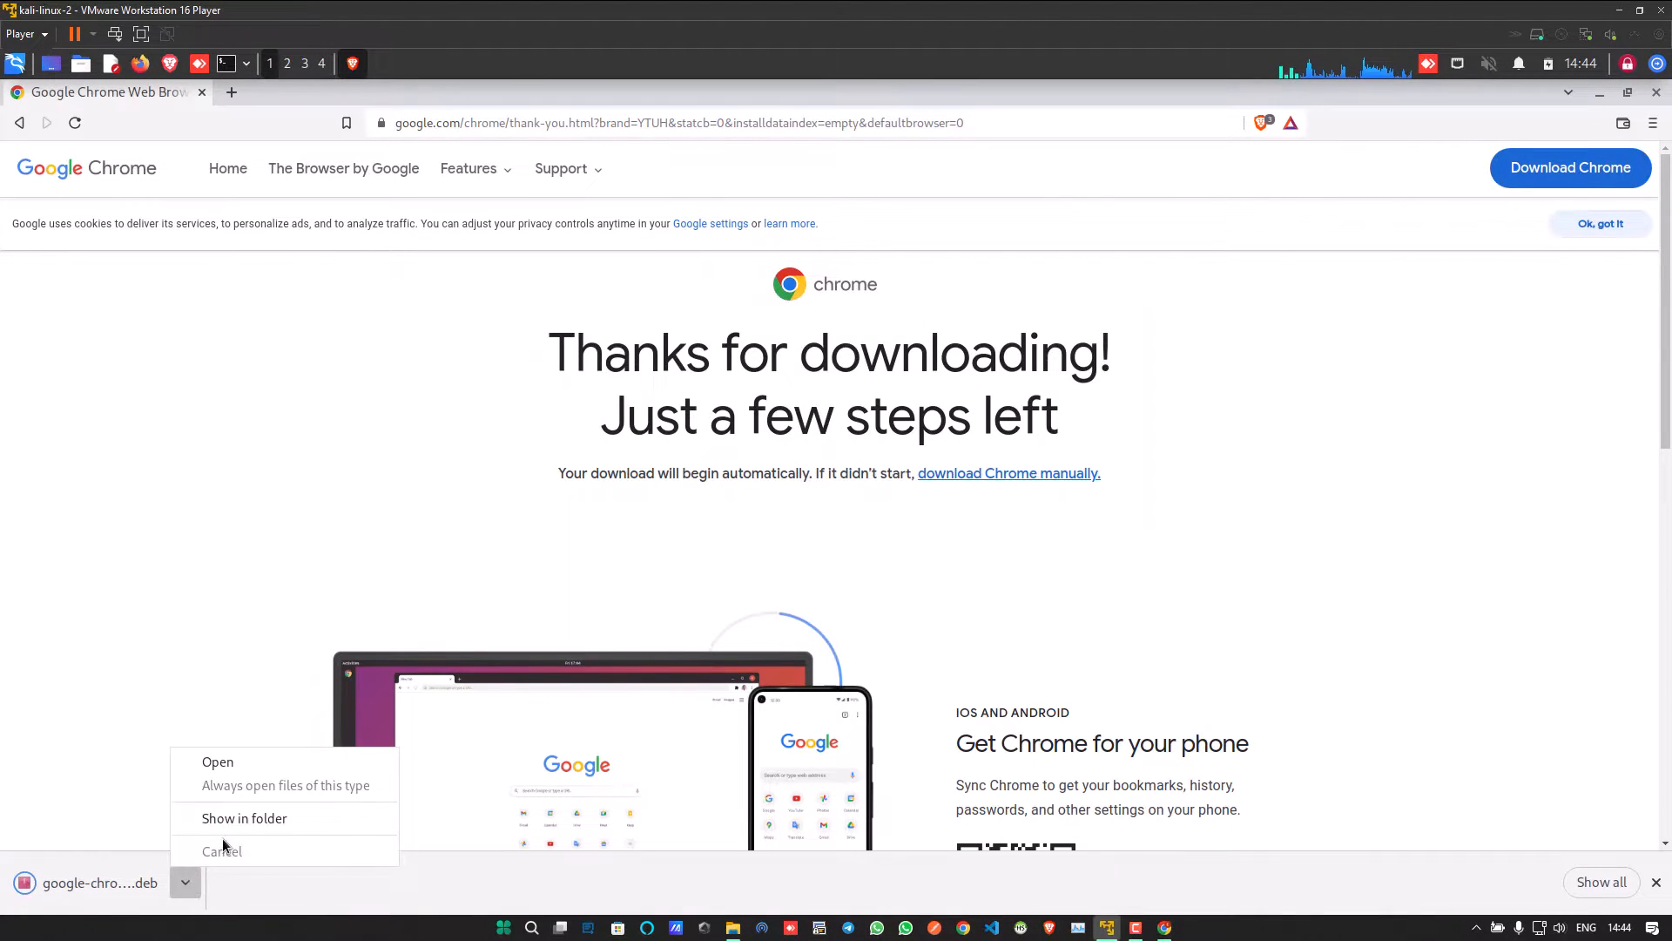
Show the .deb in Thunar's Downloads folder and start a terminal there, narrowing its window.
{"action": "left_click", "coordinate": [244, 819]}
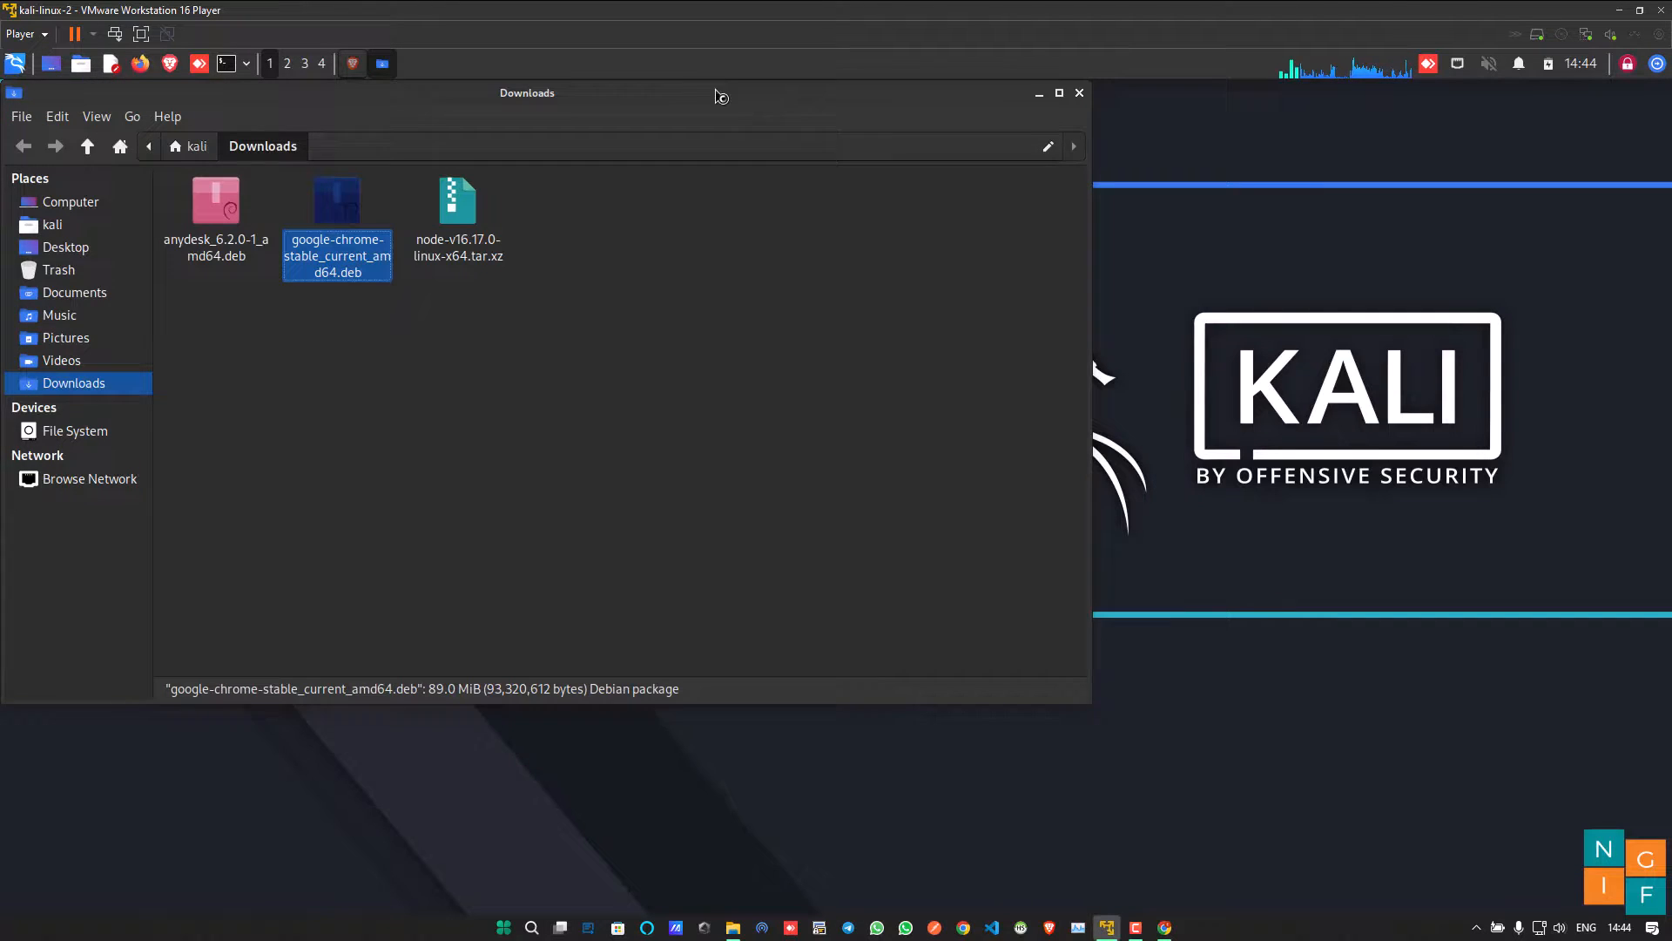
{"action": "right_click", "coordinate": [747, 480]}
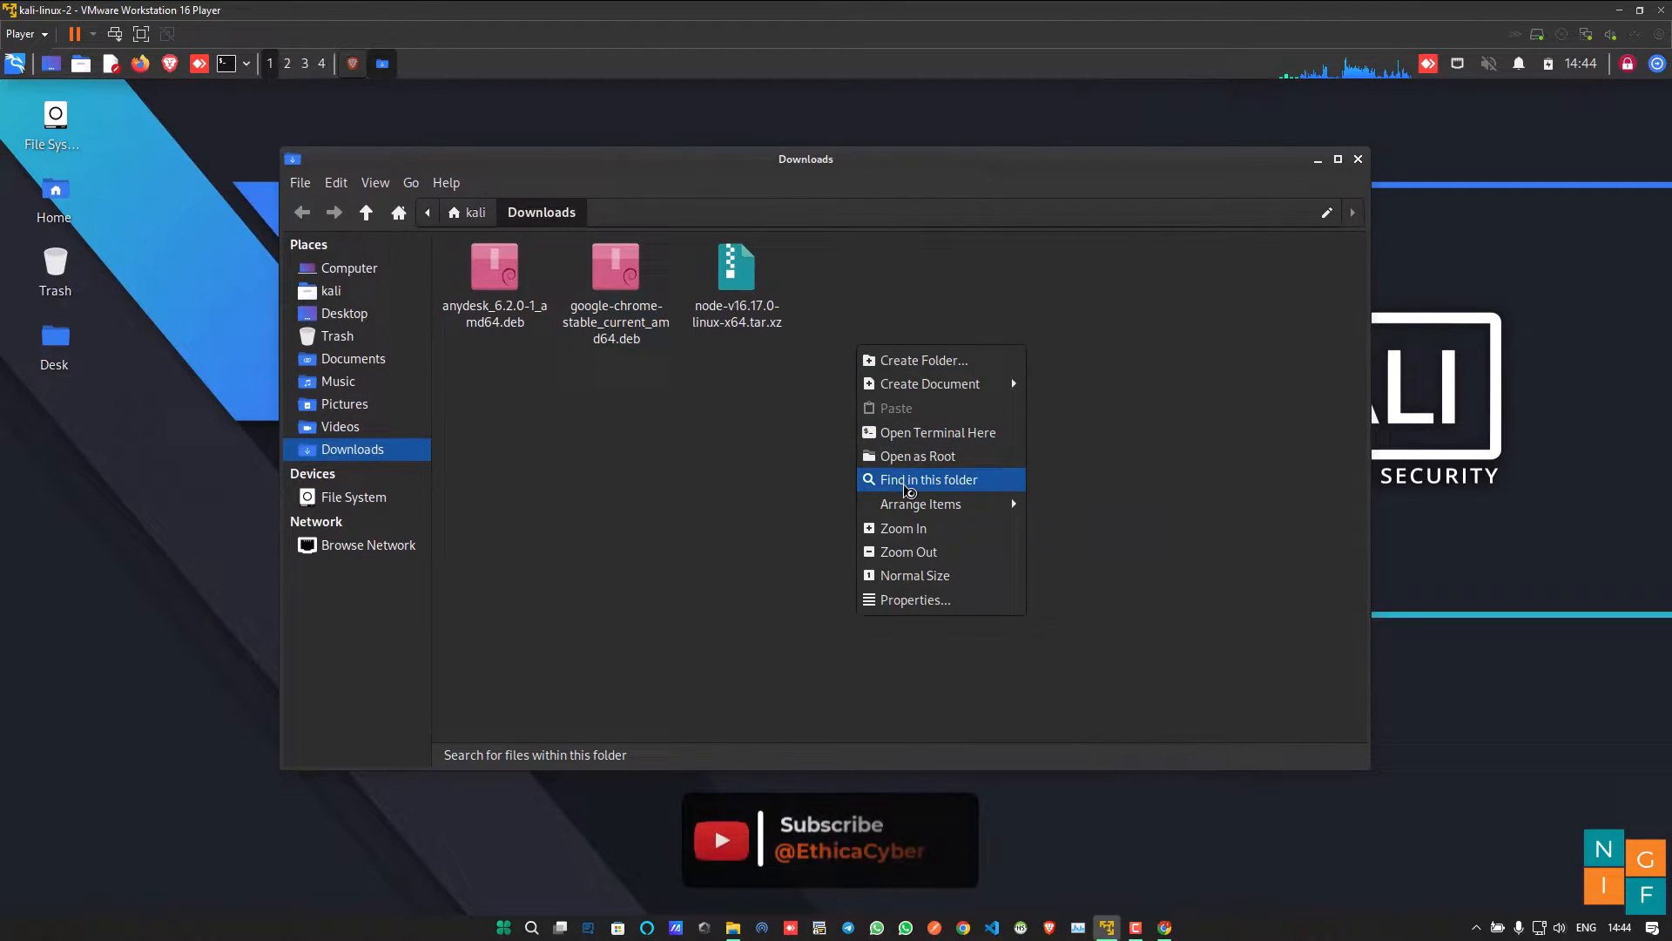
{"action": "left_click", "coordinate": [937, 432]}
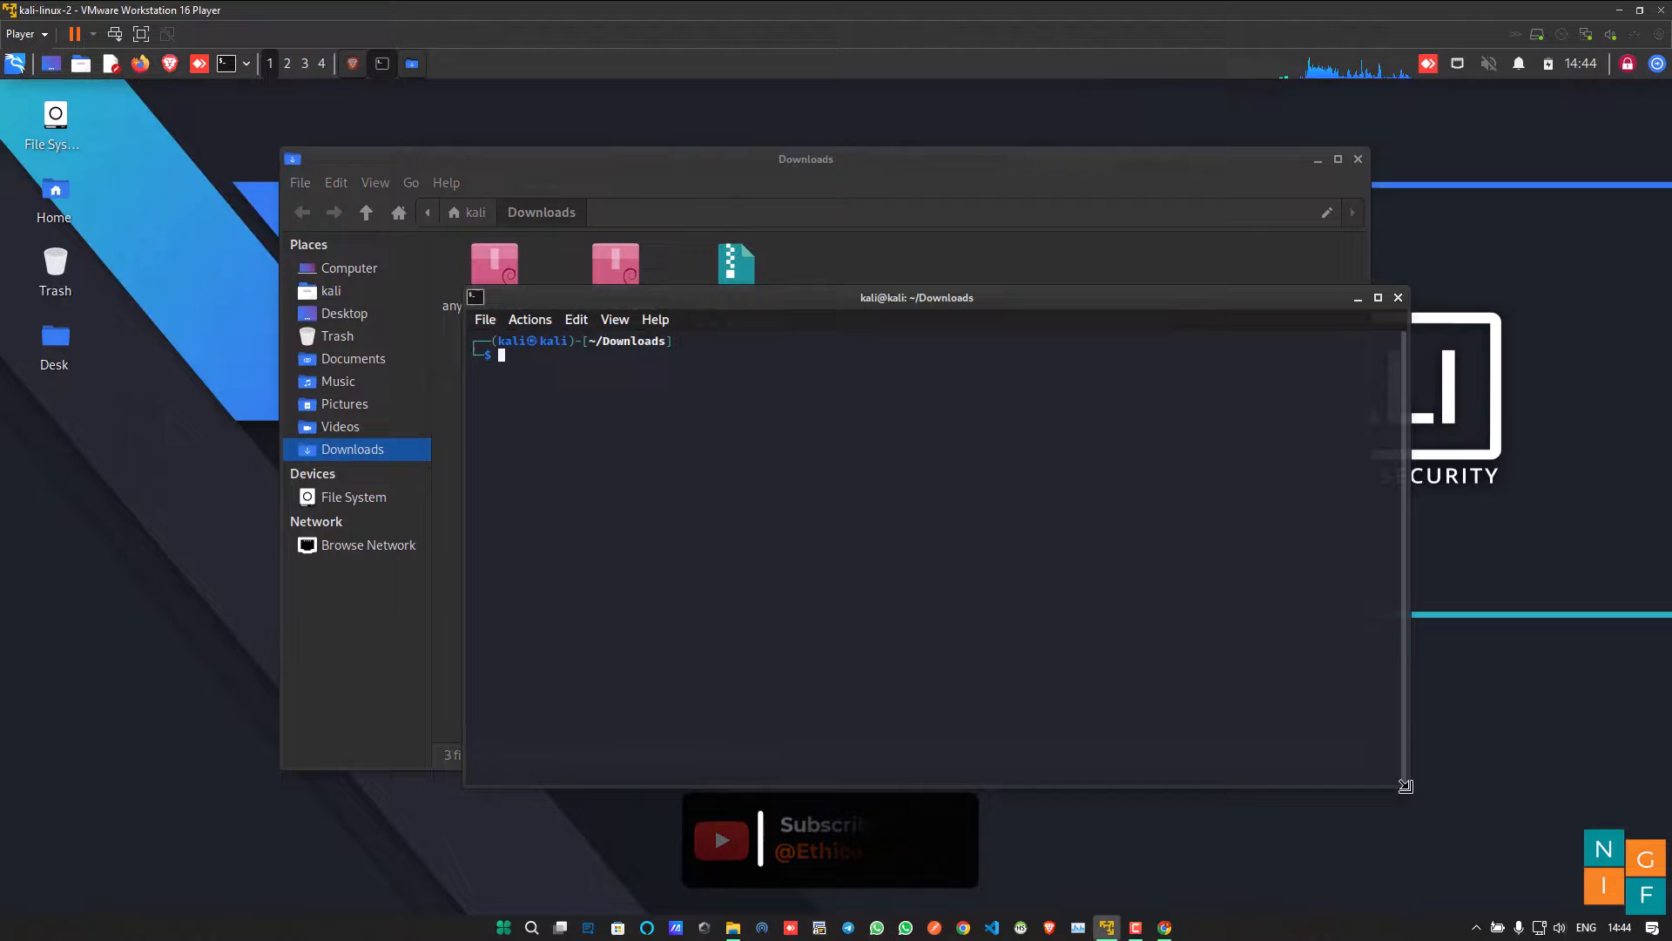
{"action": "left_click_drag", "start_coordinate": [1405, 785], "coordinate": [1252, 761]}
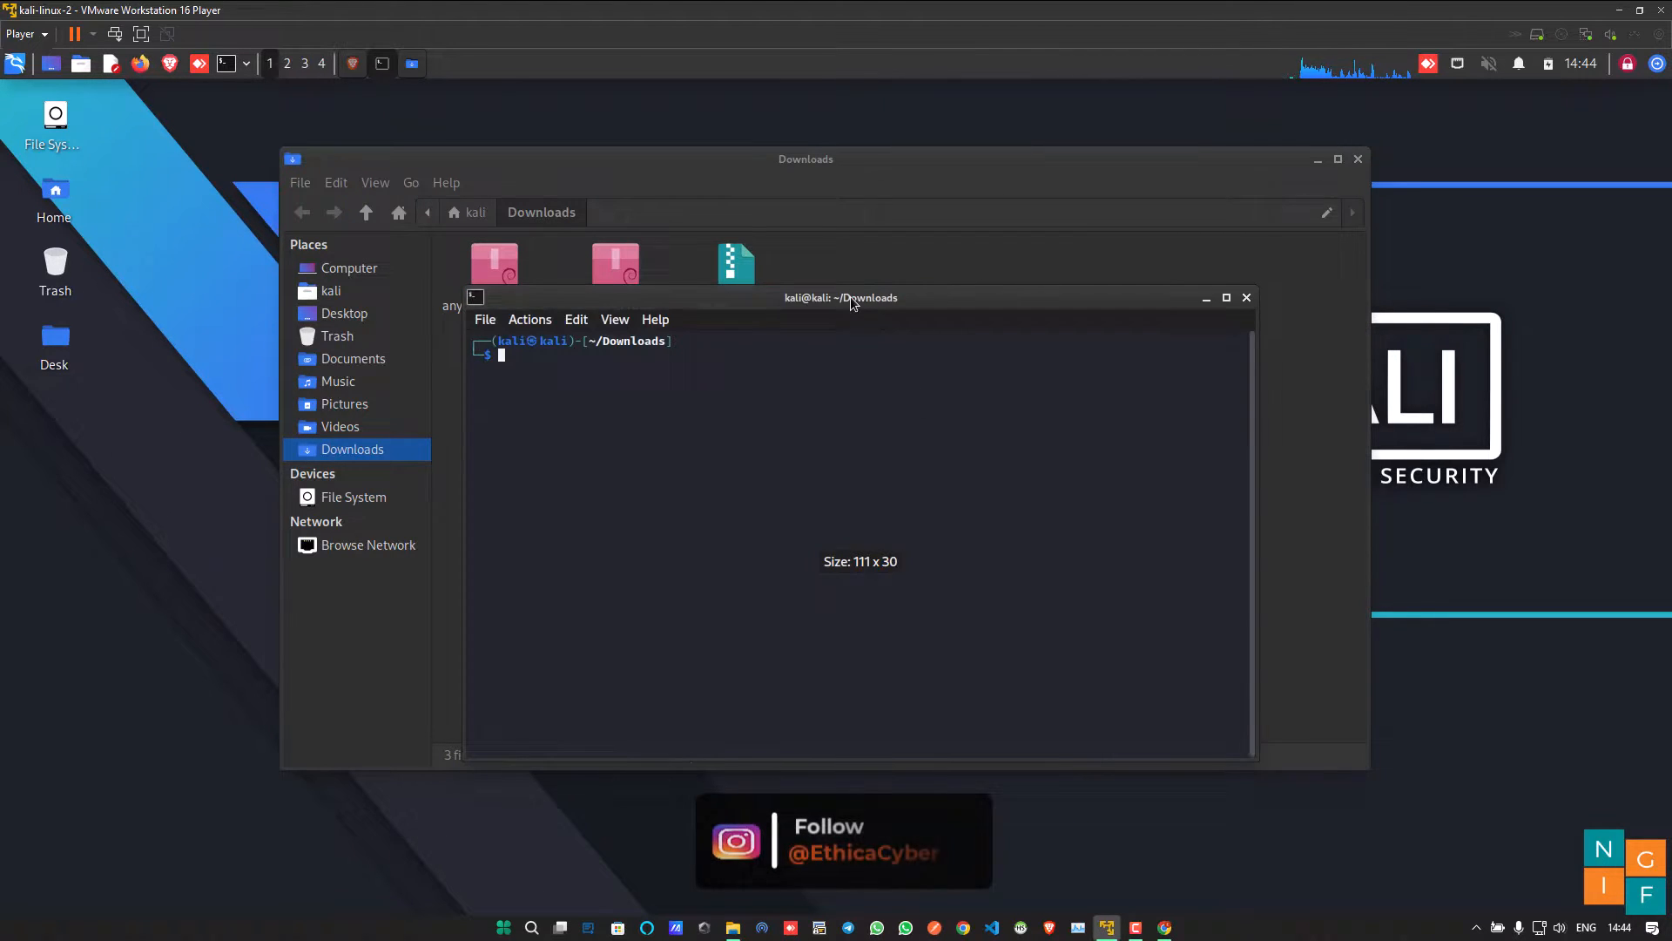
List Downloads, install gdebi with sudo apt-get install gdebi -y, and list the folder again.
{"action": "type", "text": "ls"}
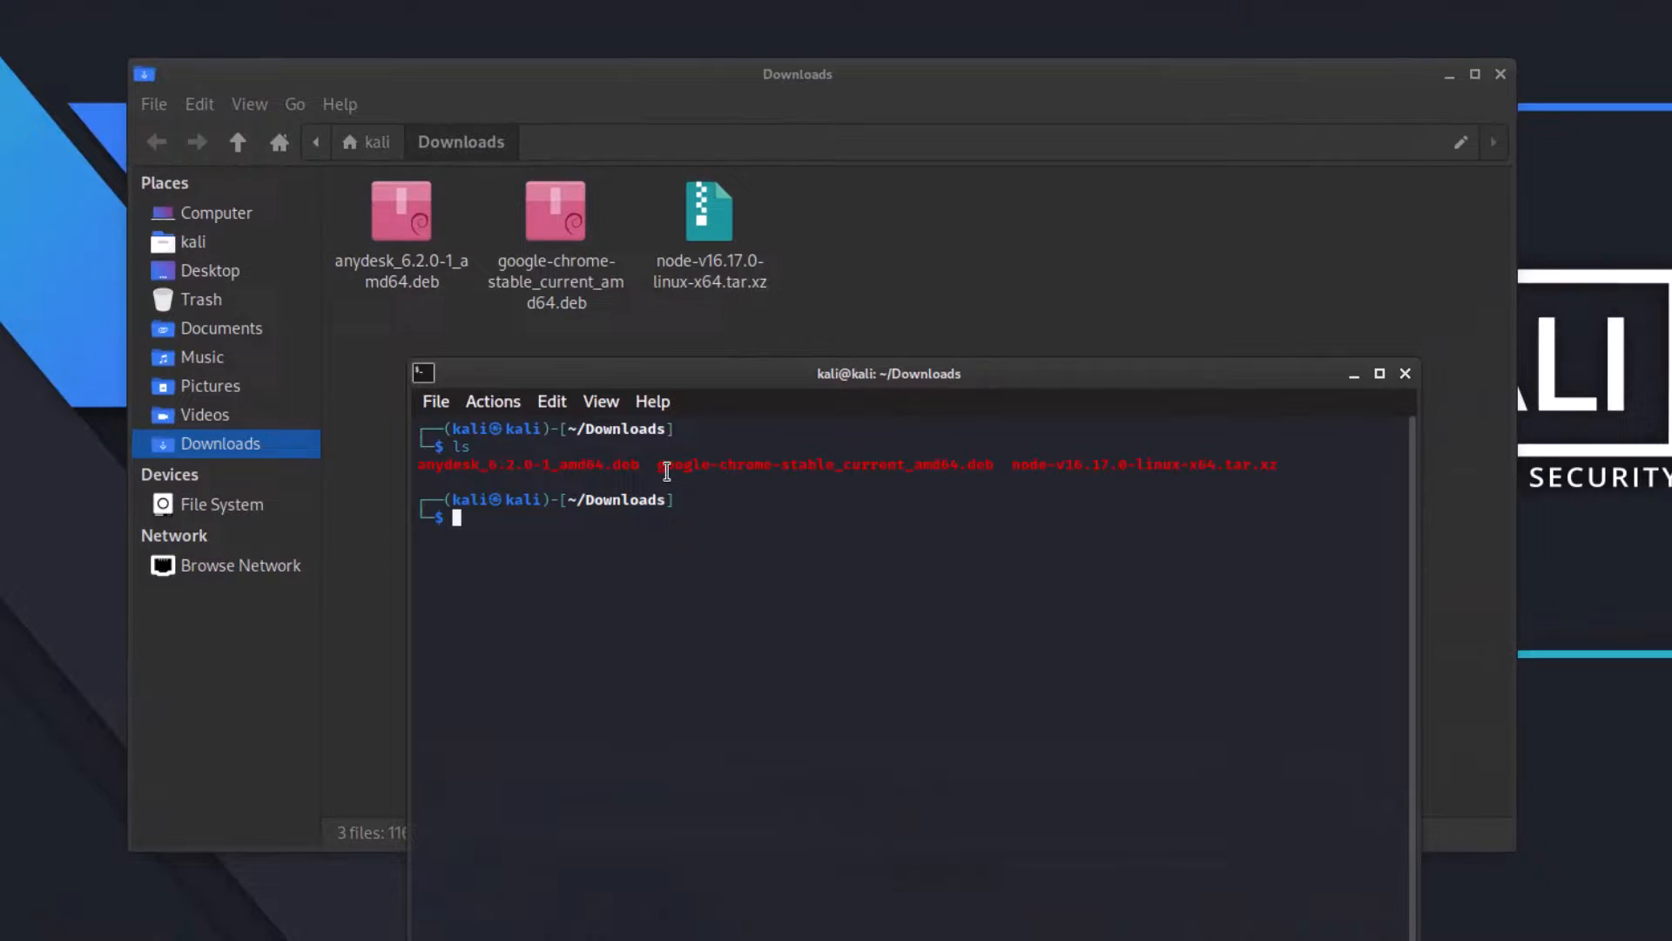
{"action": "mouse_move", "coordinate": [899, 644]}
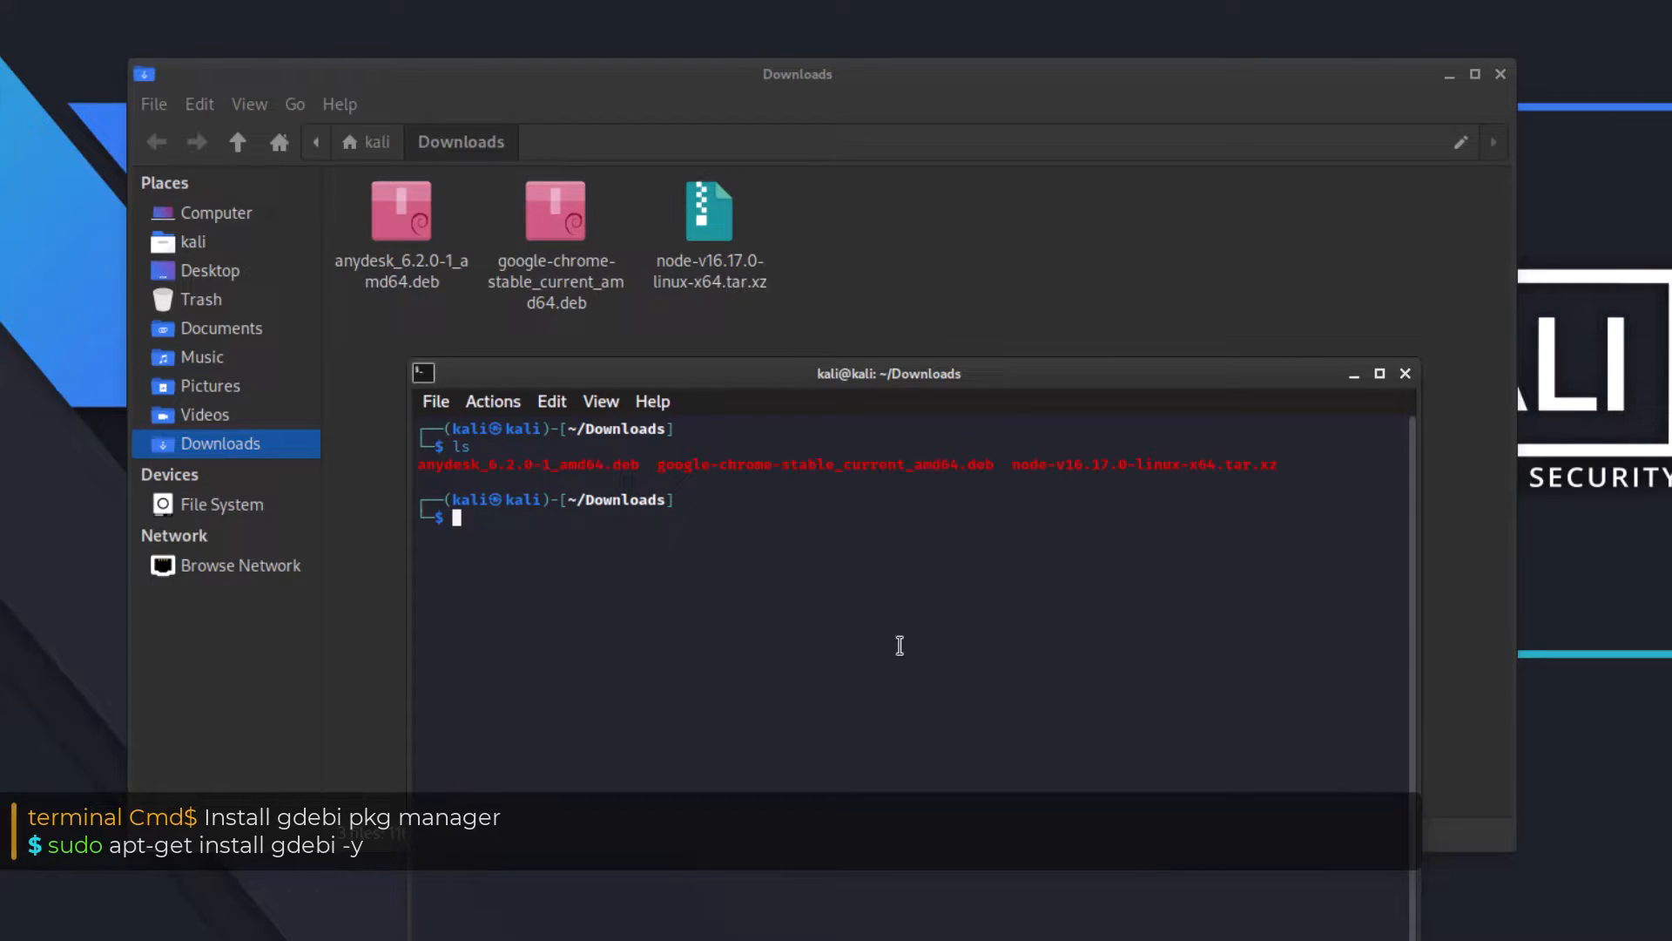
{"action": "type", "text": "sudo apt-get install neofetch -y"}
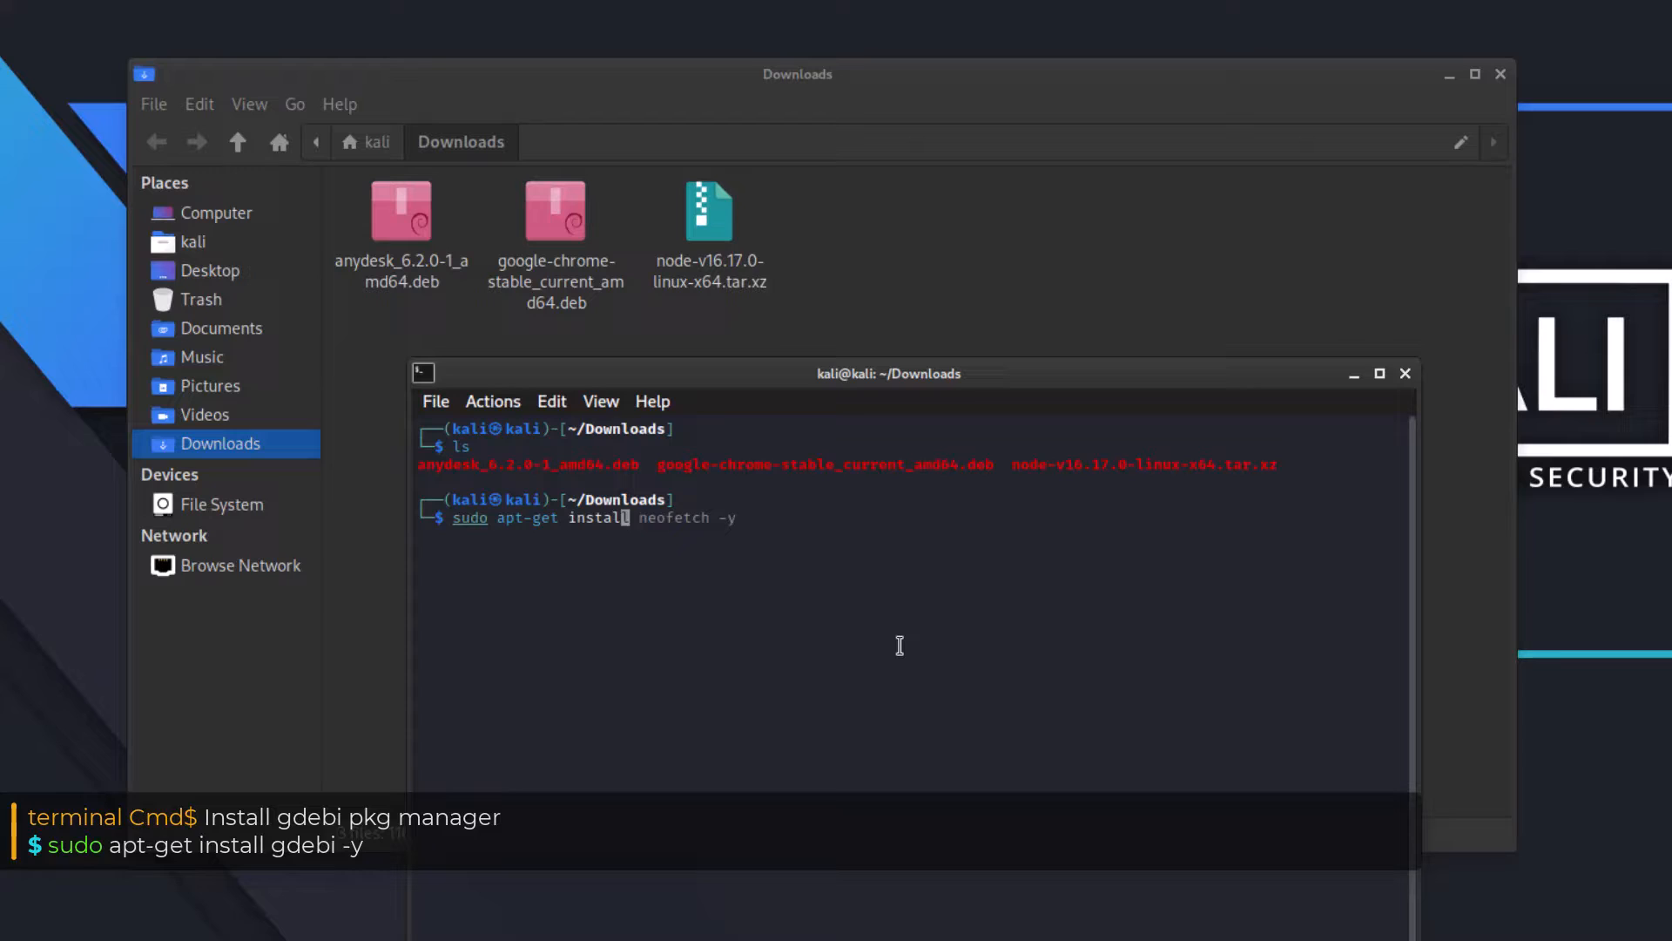
{"action": "type", "text": "gdebi -y"}
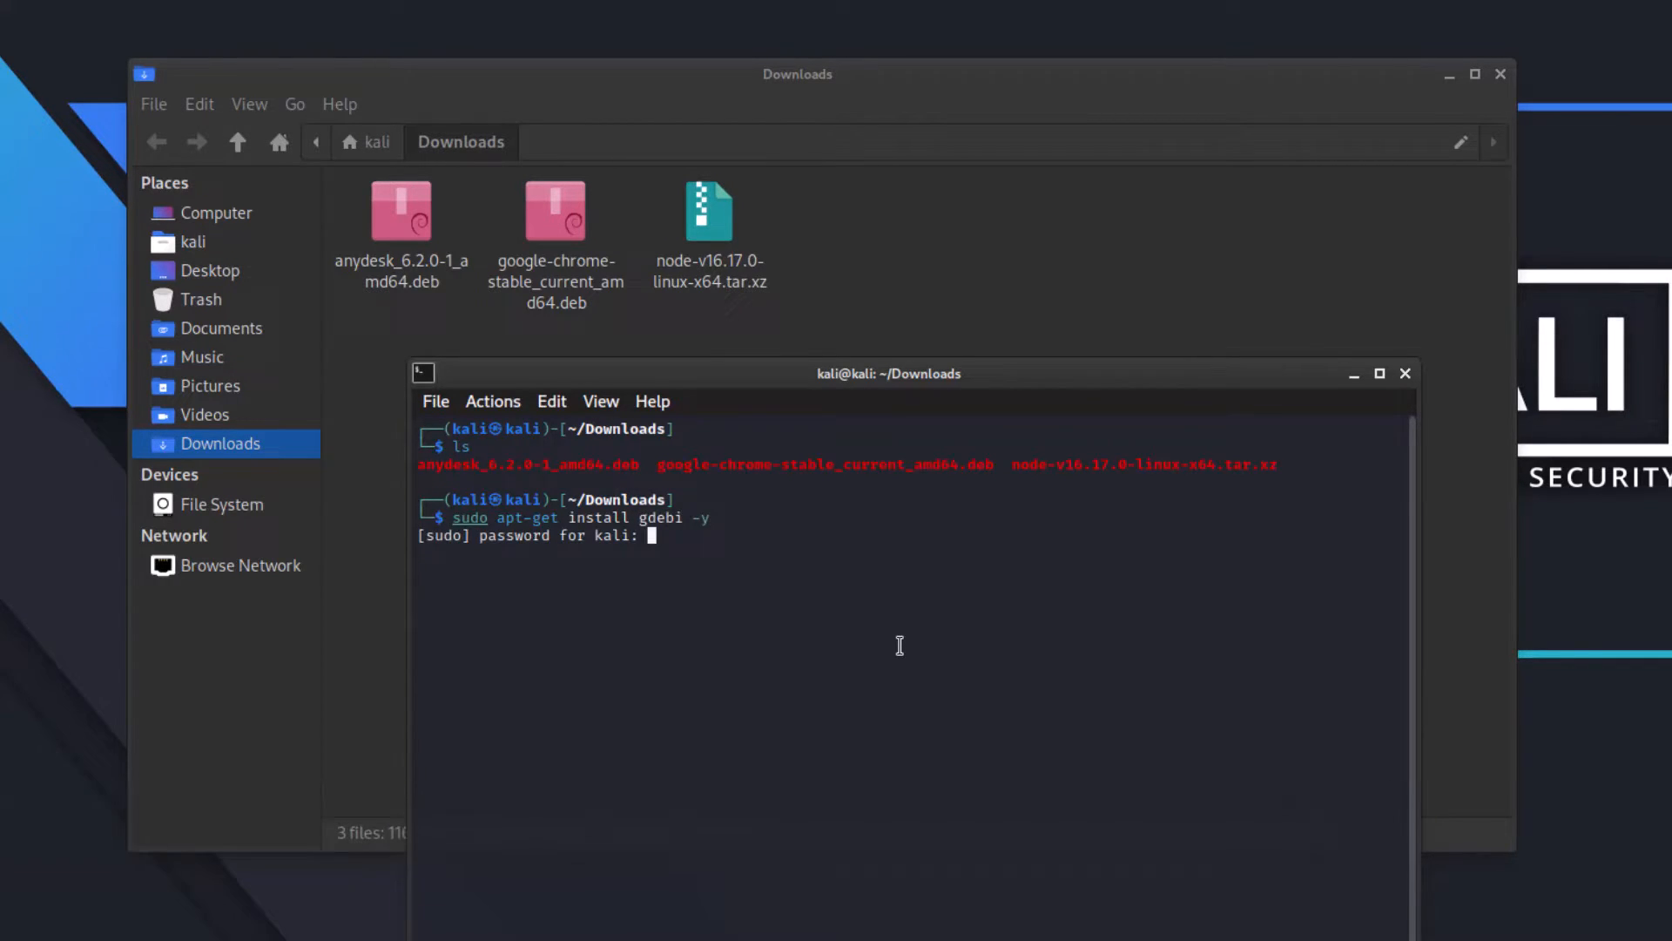
{"action": "key", "text": "Return"}
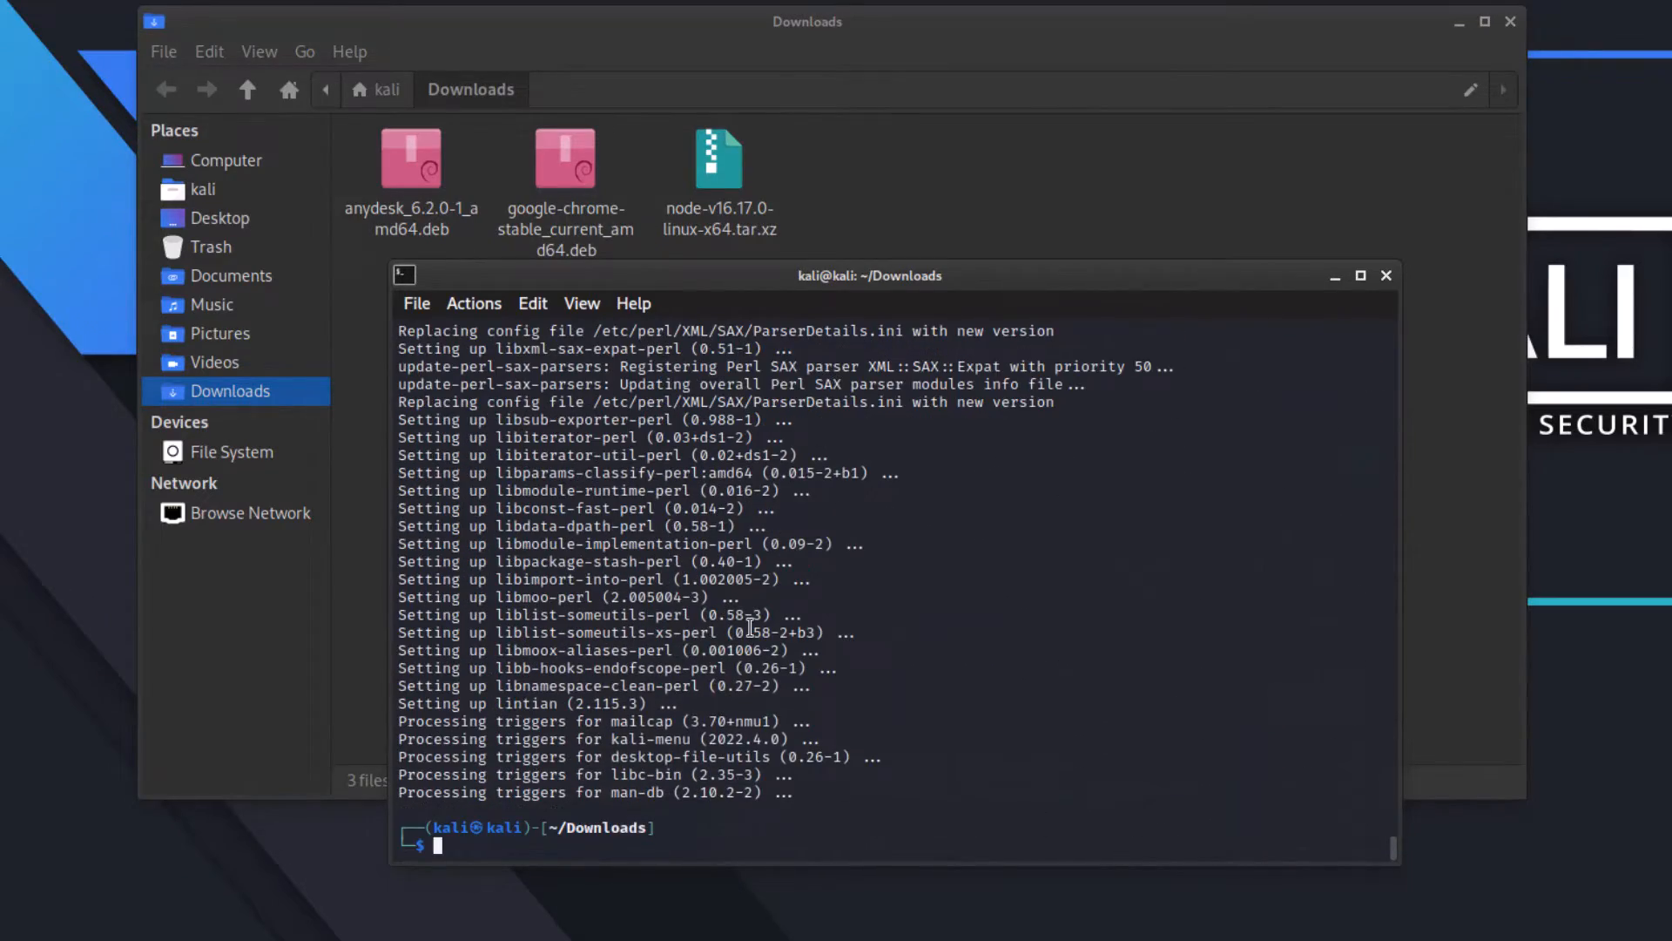
{"action": "type", "text": "ls"}
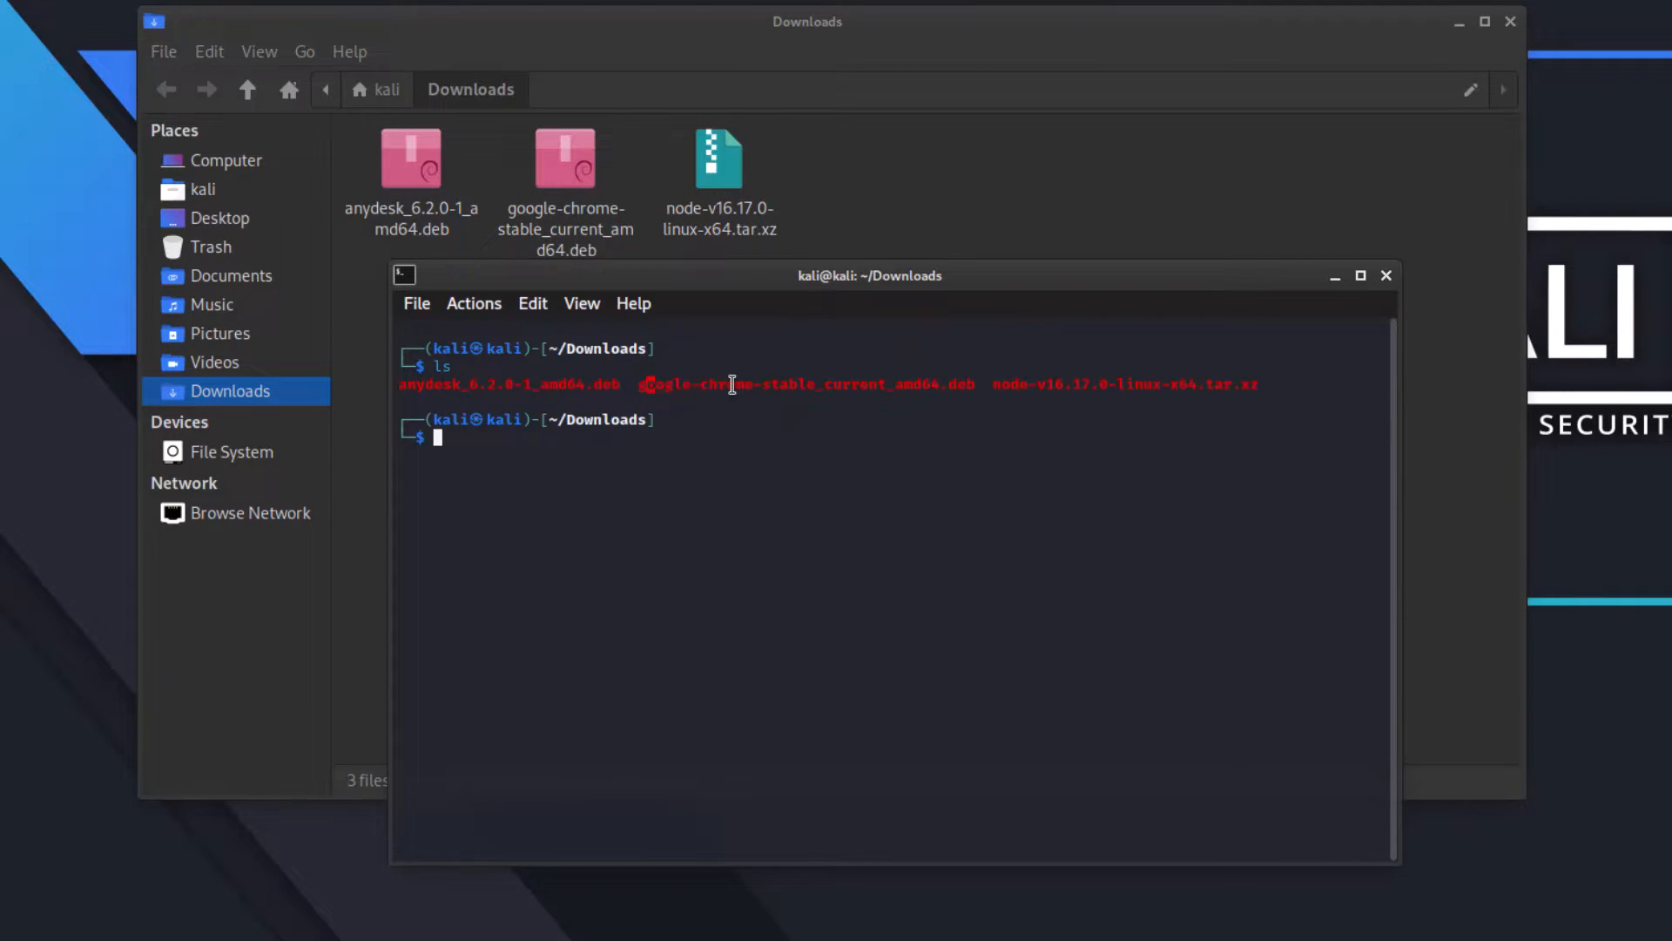
{"action": "mouse_move", "coordinate": [885, 548]}
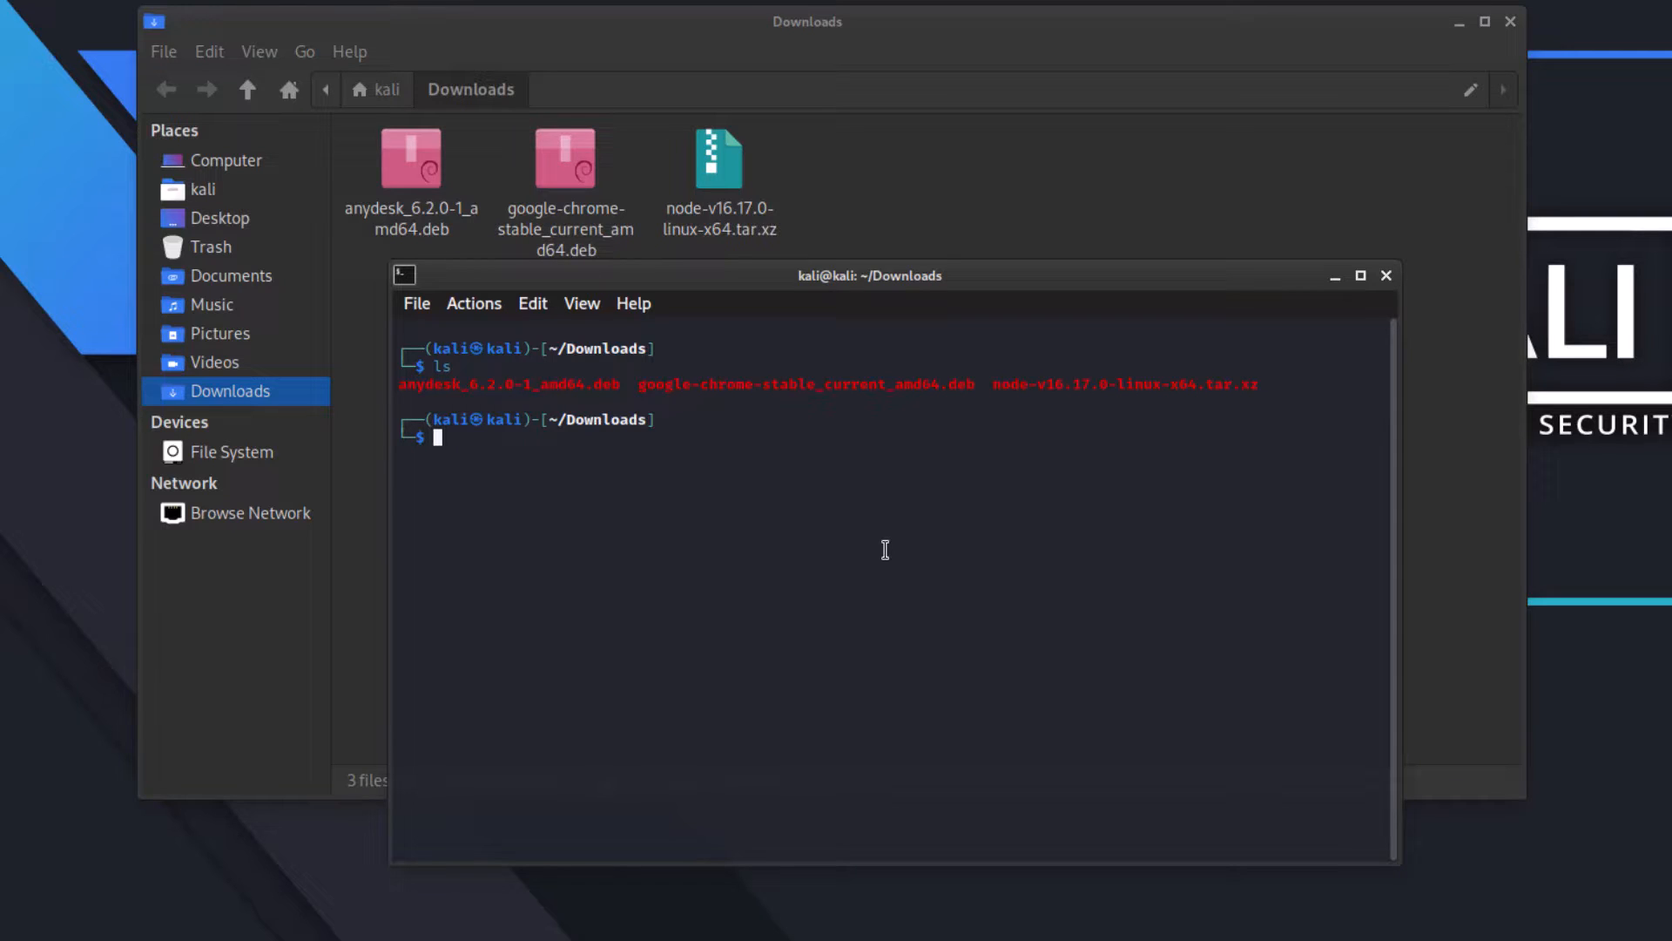
Install google-chrome-stable_current_amd64.deb with sudo gdebi and launch Chrome from the applications menu.
{"action": "type", "text": "gdebi"}
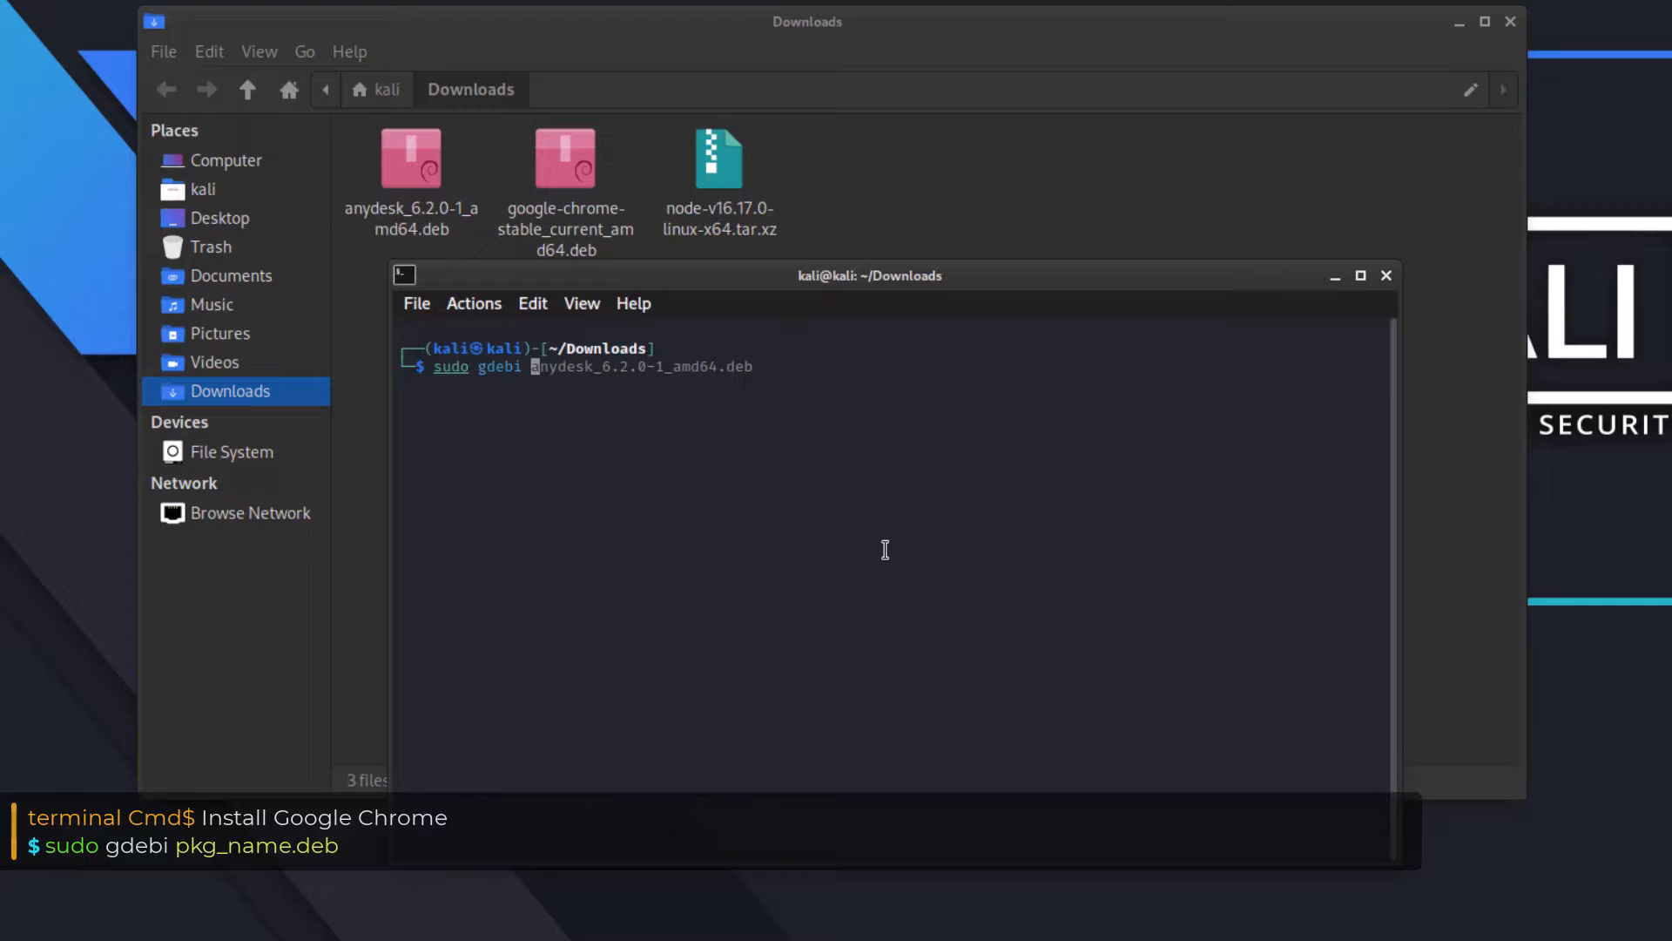
{"action": "type", "text": "go"}
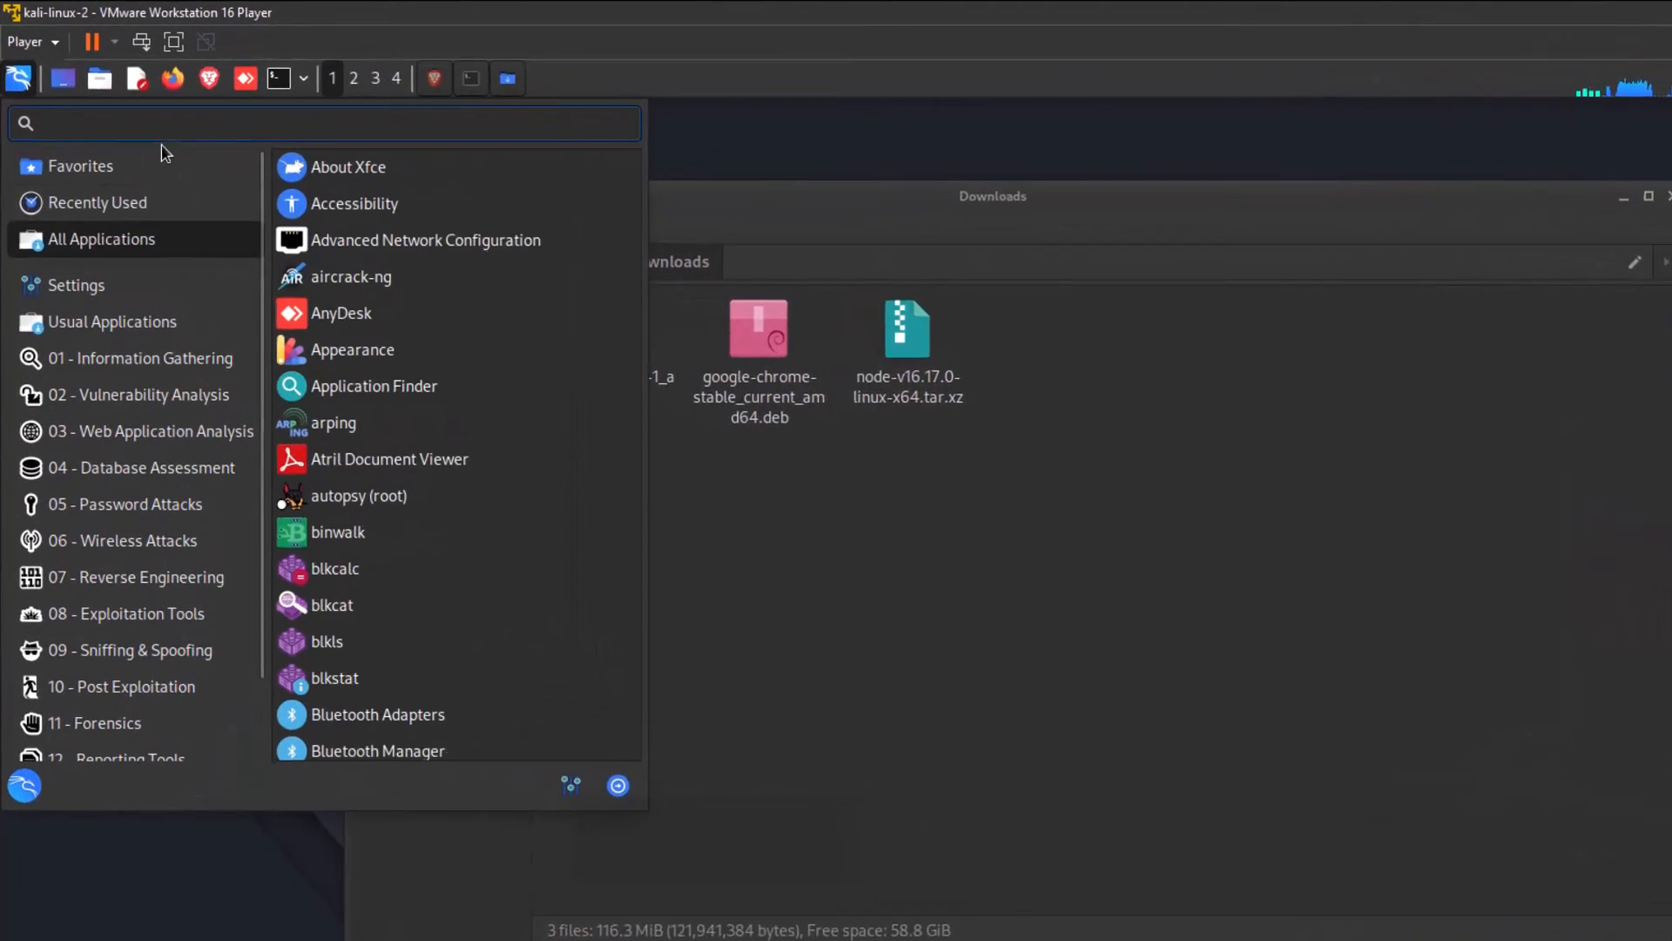
{"action": "type", "text": "chrom"}
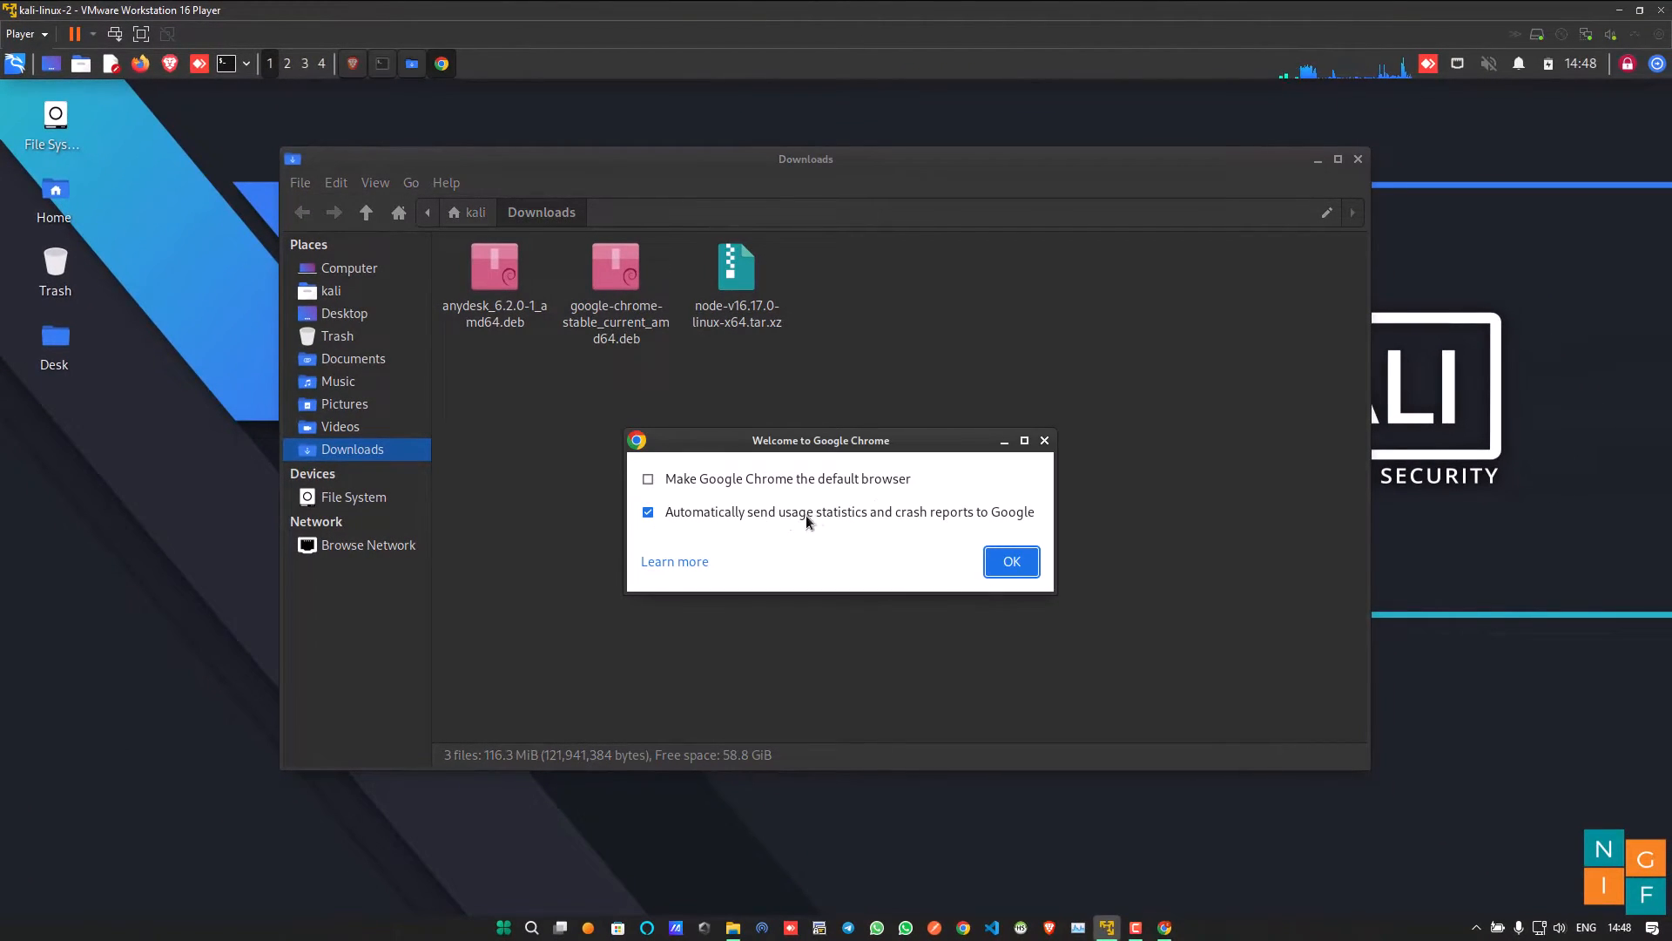
Confirm OK on the Welcome dialog and Get Started to reach the pick-a-background step.
{"action": "left_click", "coordinate": [1009, 561]}
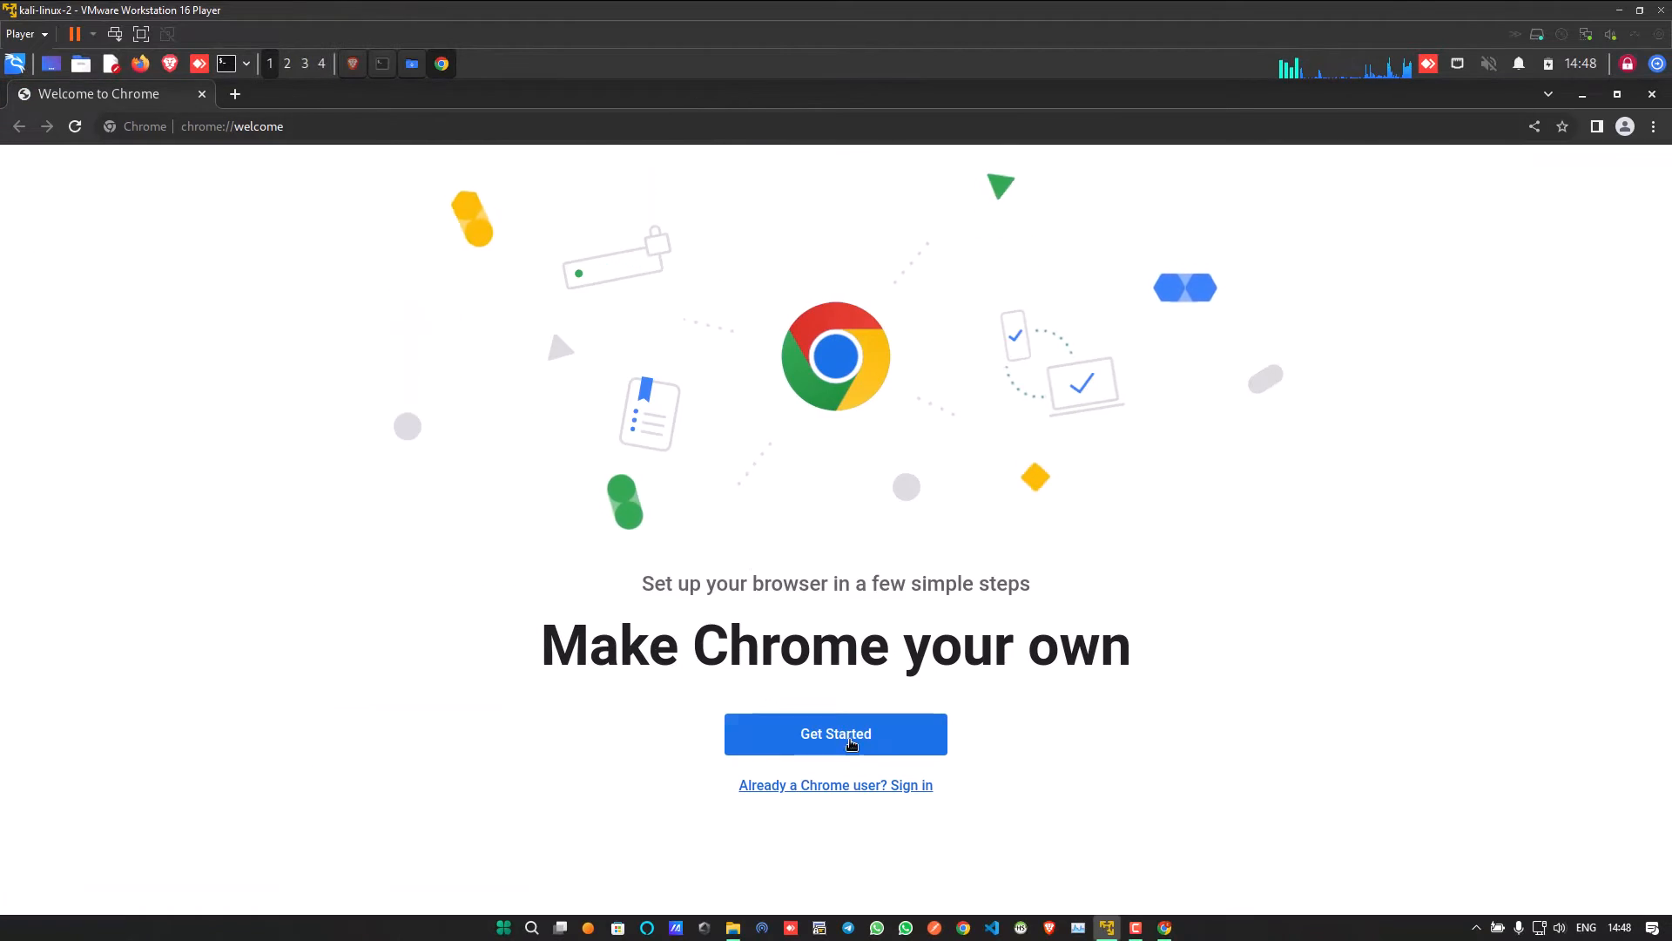
{"action": "left_click", "coordinate": [834, 733]}
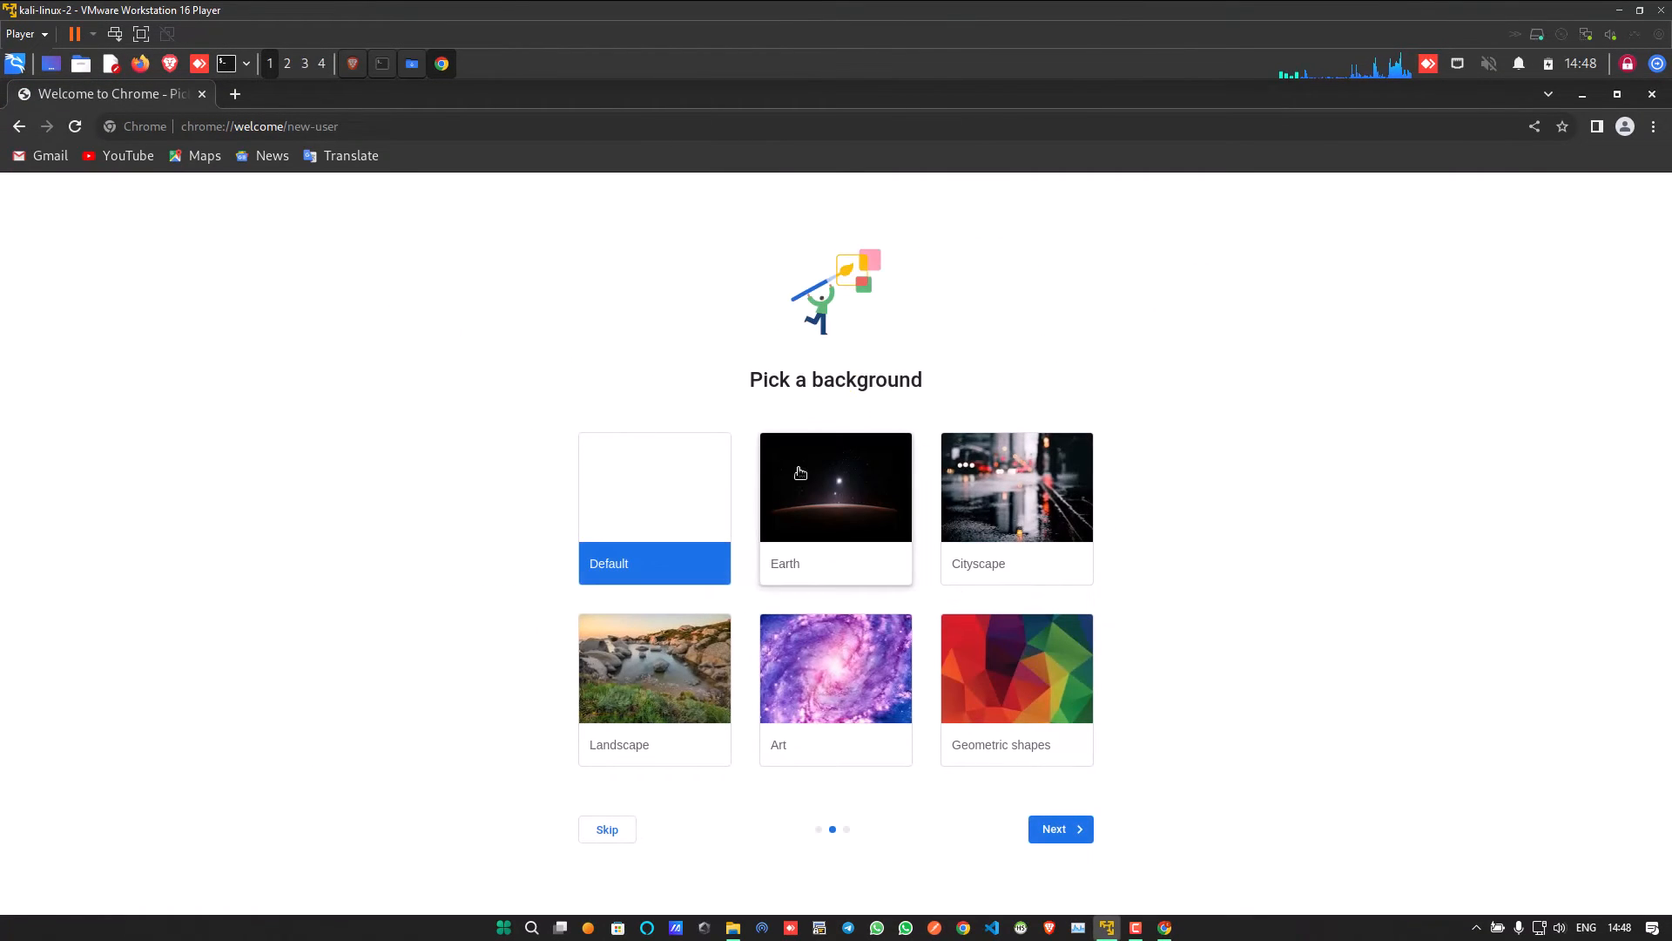